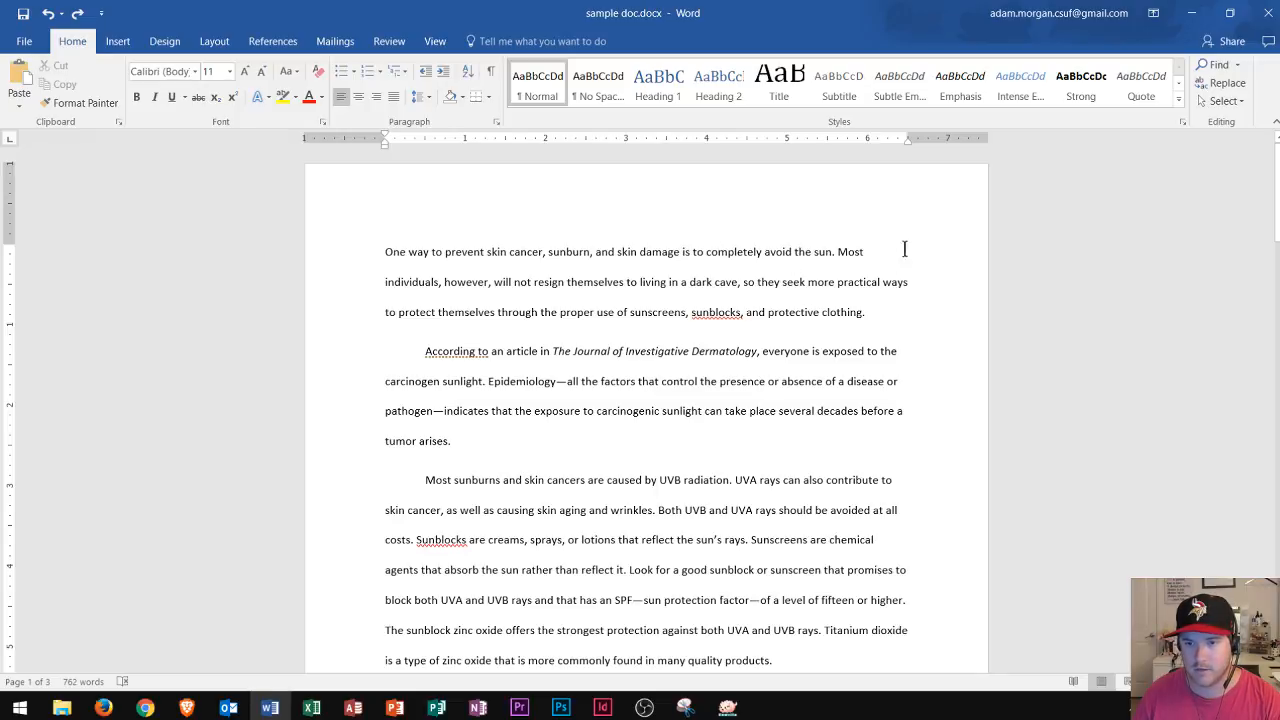
Step: Open the first page's empty header and place the cursor inside it
{"action": "scroll", "scroll_direction": "down", "scroll_amount": 3}
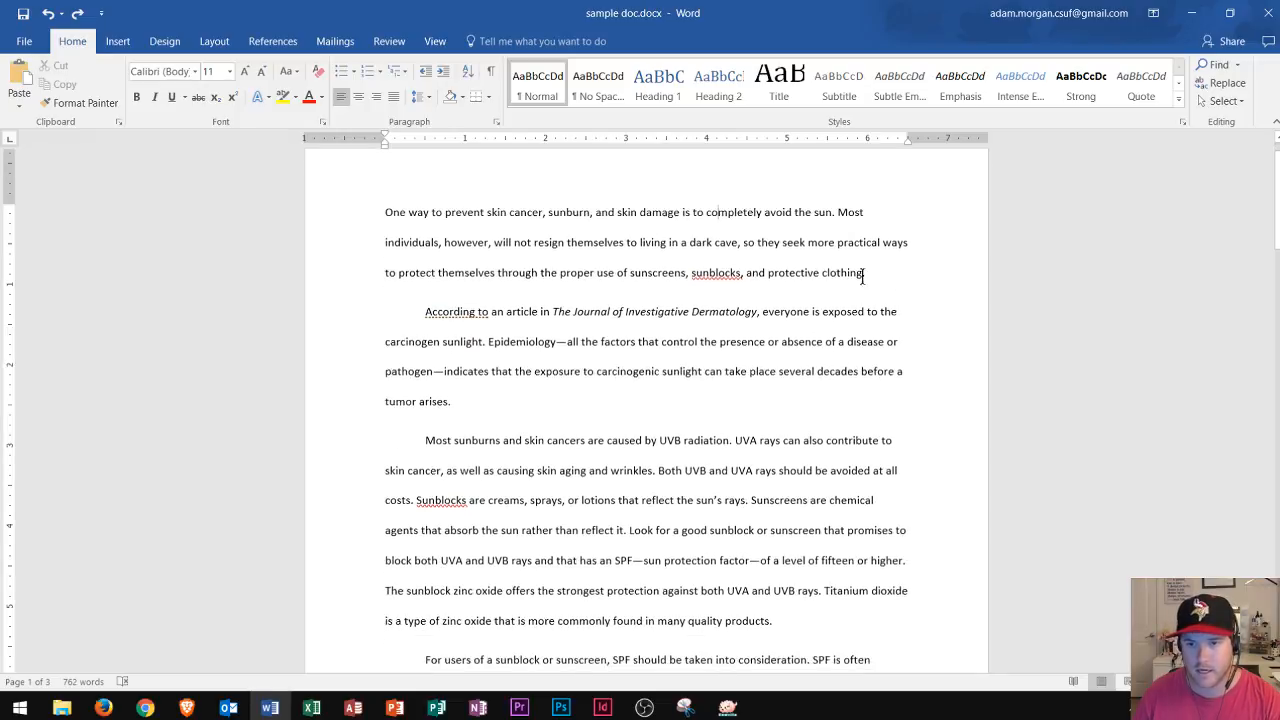
{"action": "scroll", "scroll_direction": "down", "scroll_amount": 3}
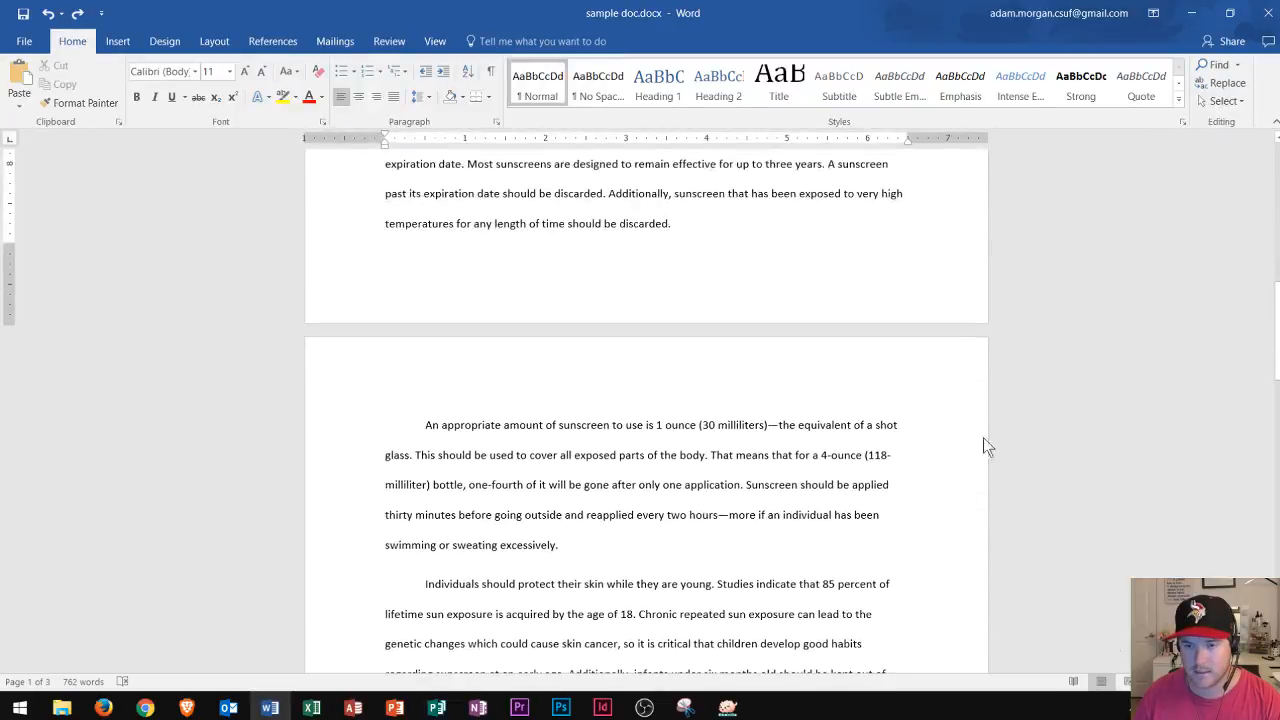
{"action": "scroll", "scroll_direction": "up", "scroll_amount": 3}
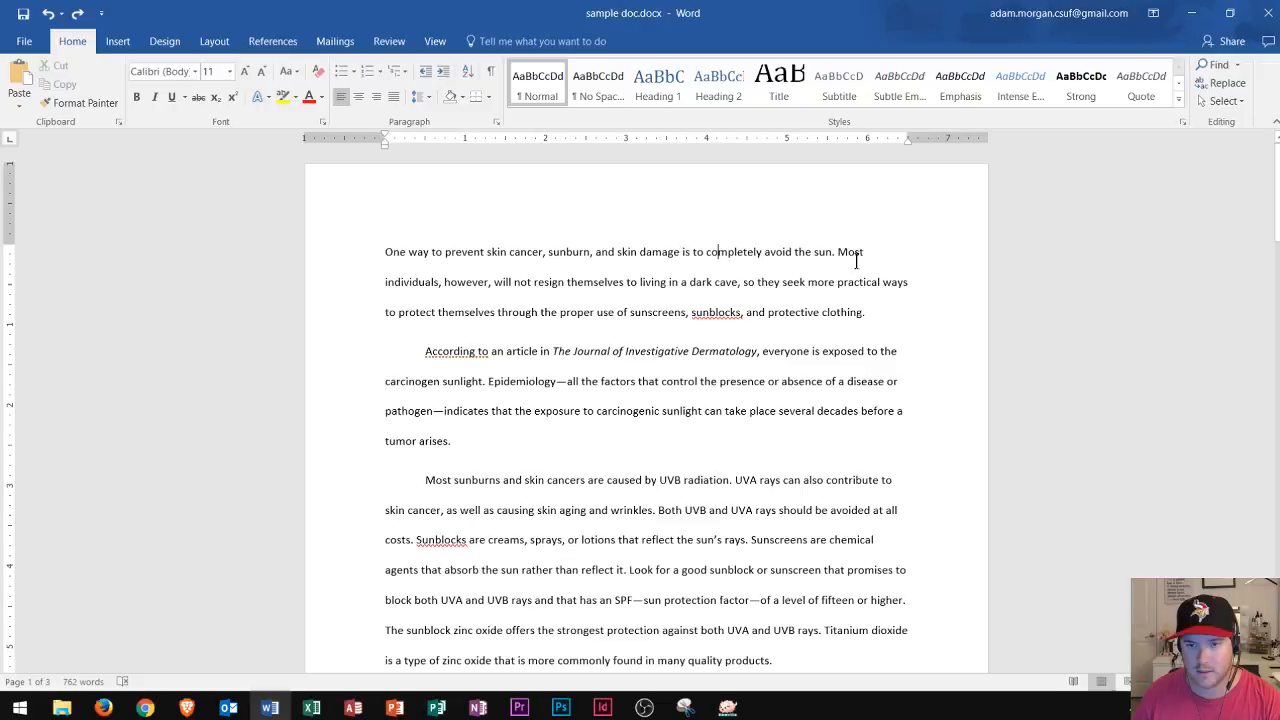
{"action": "mouse_move", "coordinate": [897, 224]}
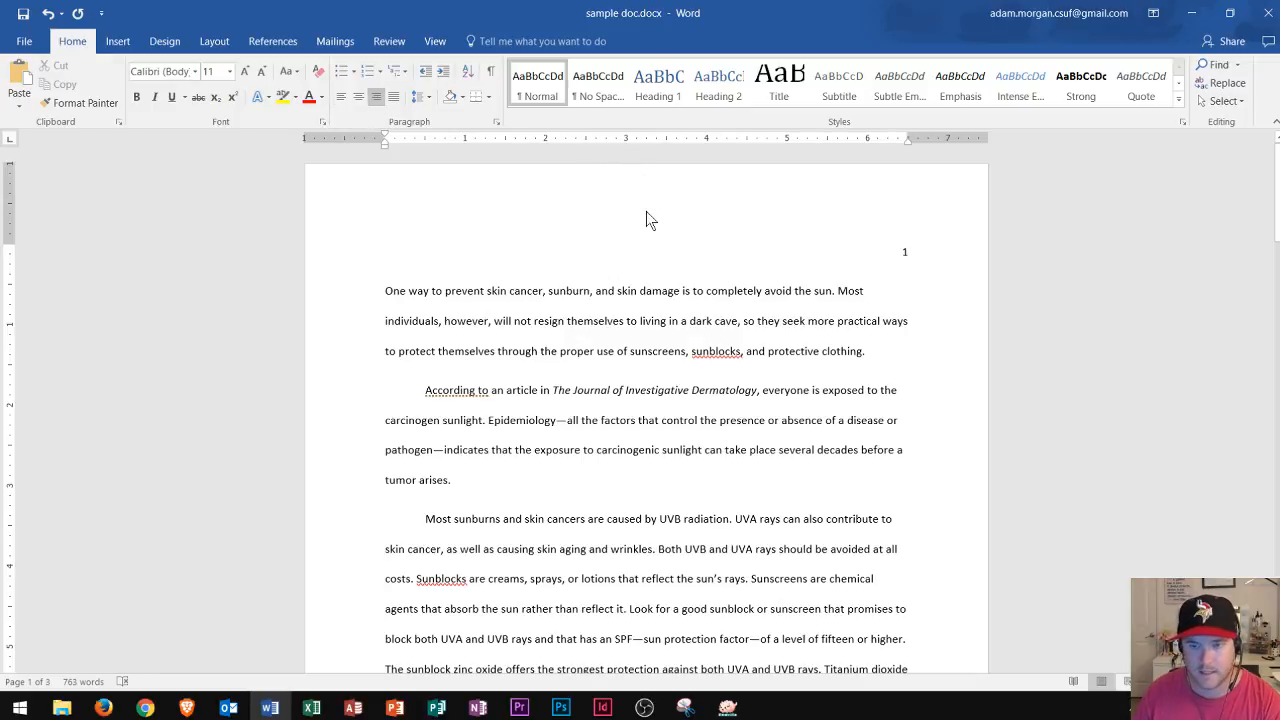
{"action": "mouse_move", "coordinate": [669, 308]}
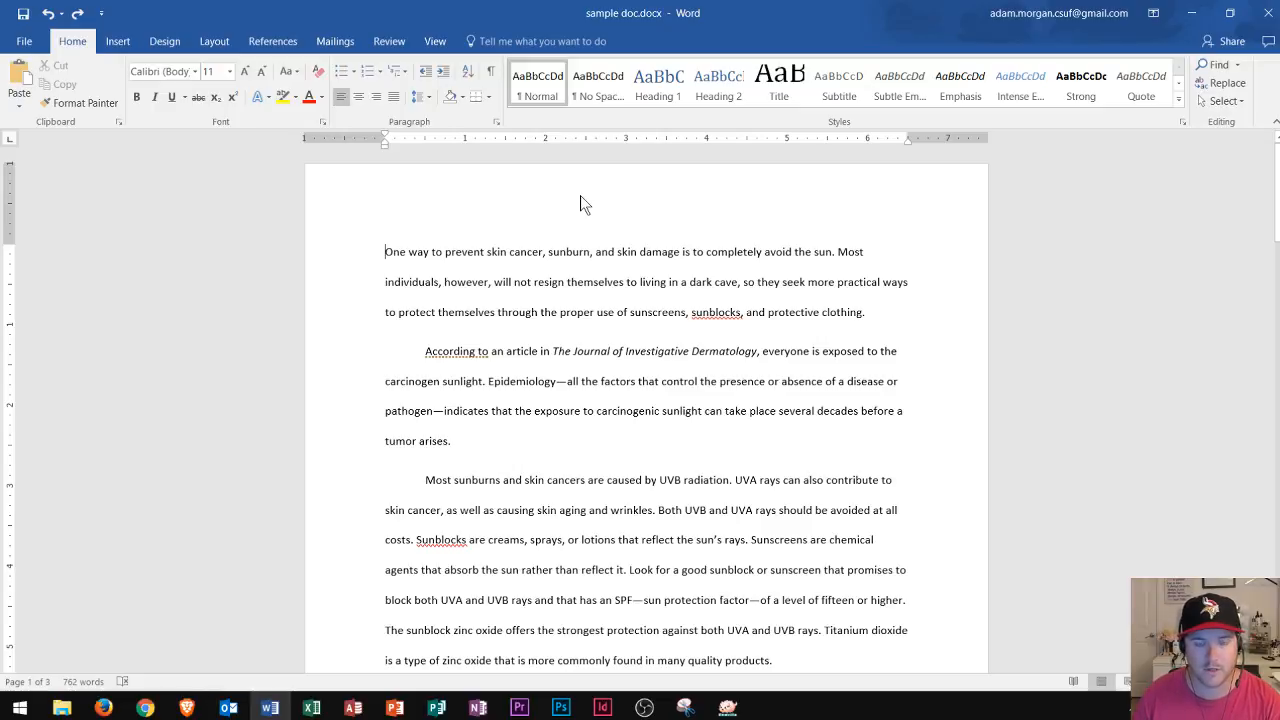
{"action": "mouse_move", "coordinate": [689, 204]}
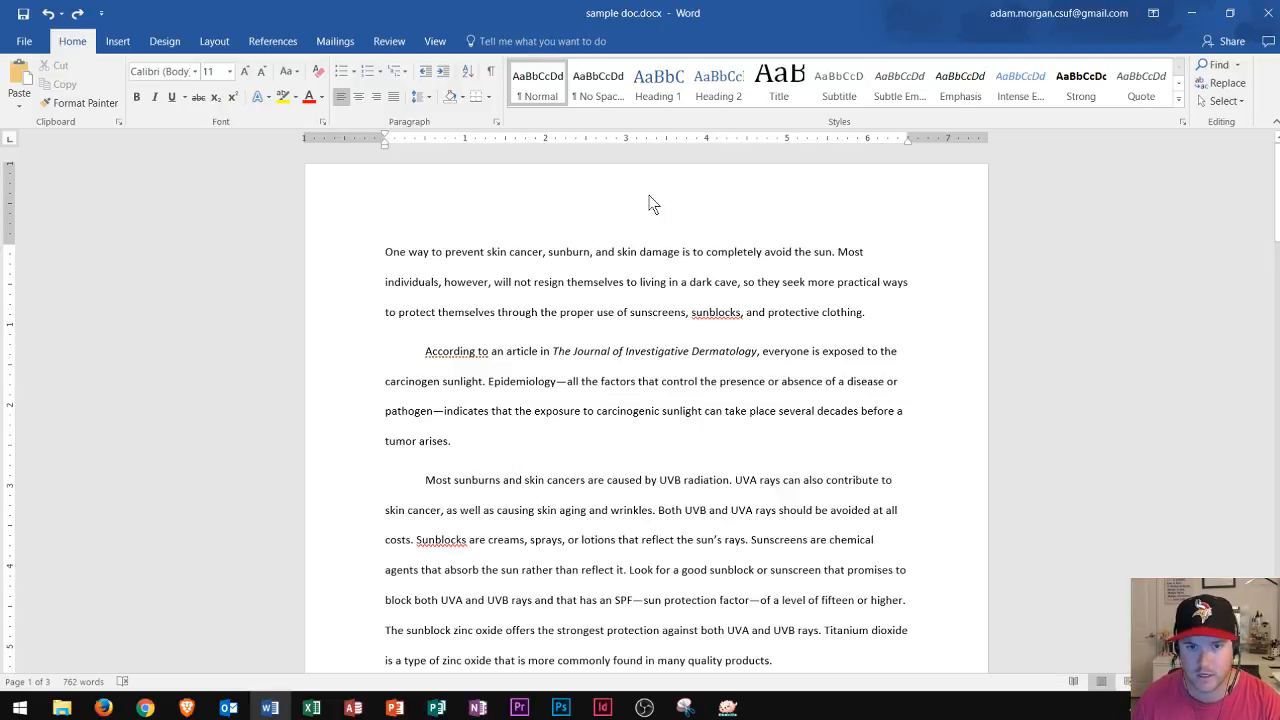
{"action": "mouse_move", "coordinate": [686, 201]}
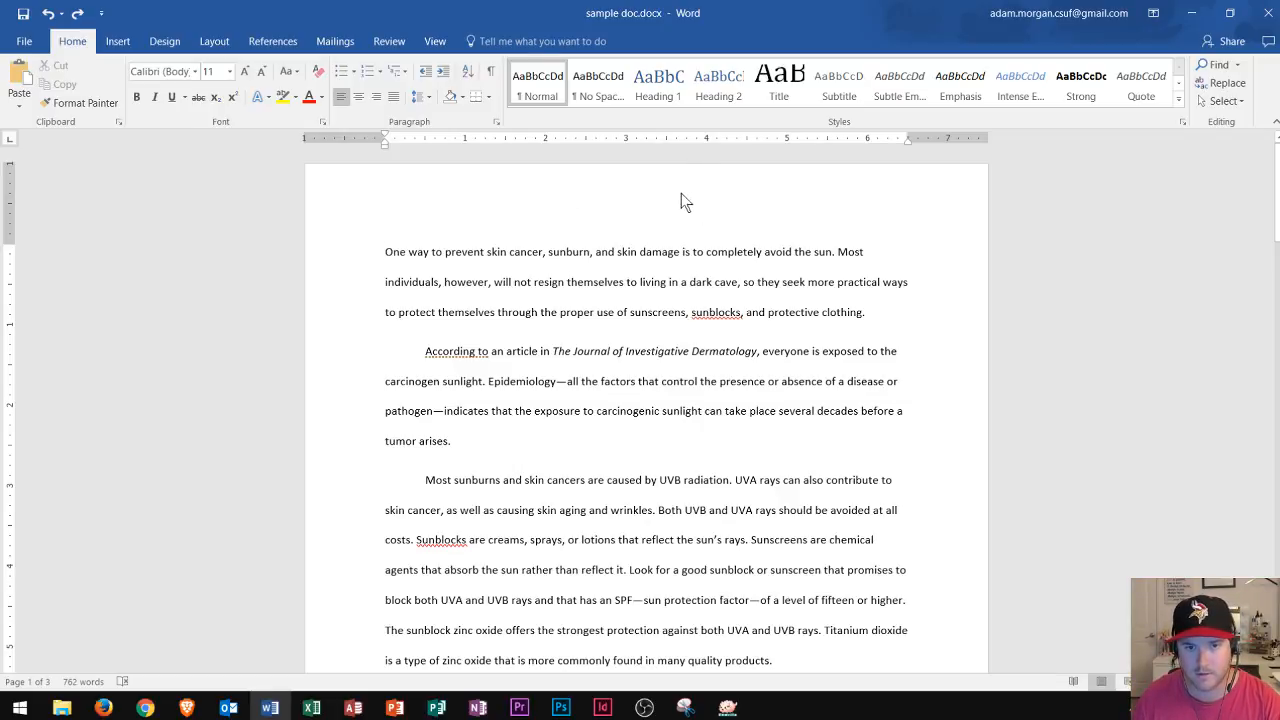
{"action": "scroll", "scroll_direction": "down", "scroll_amount": 3}
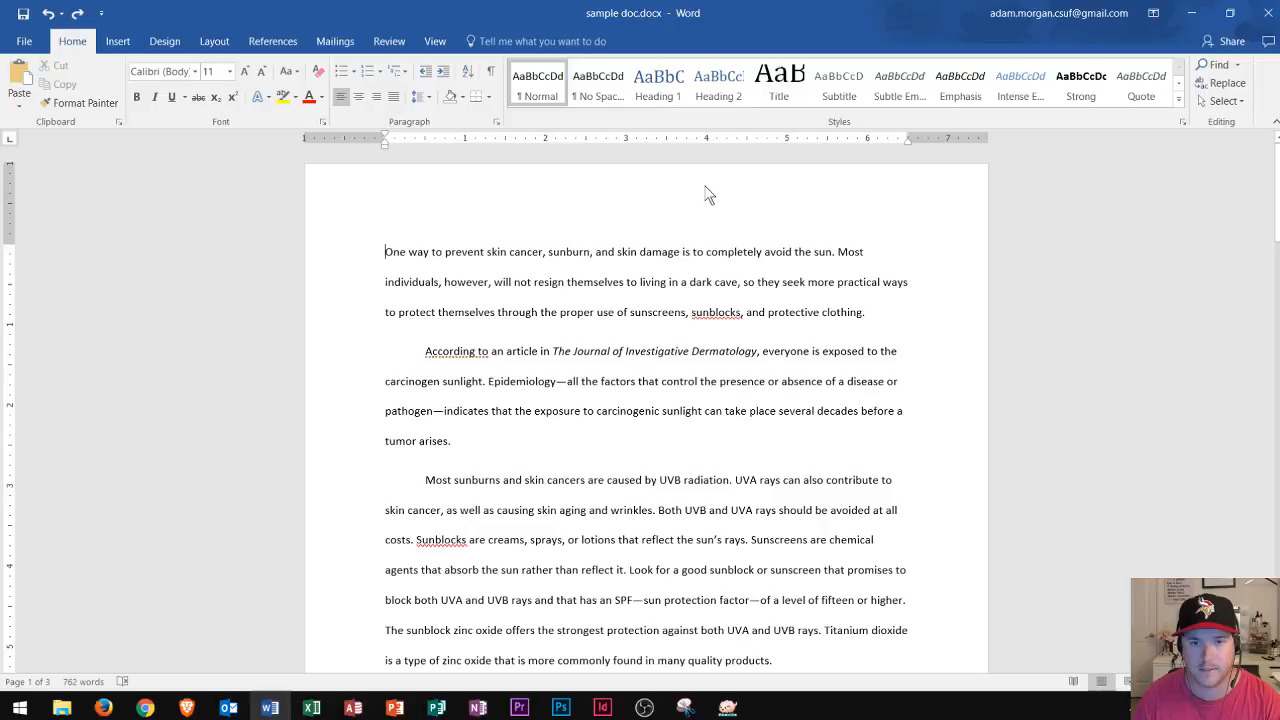
{"action": "mouse_move", "coordinate": [704, 195]}
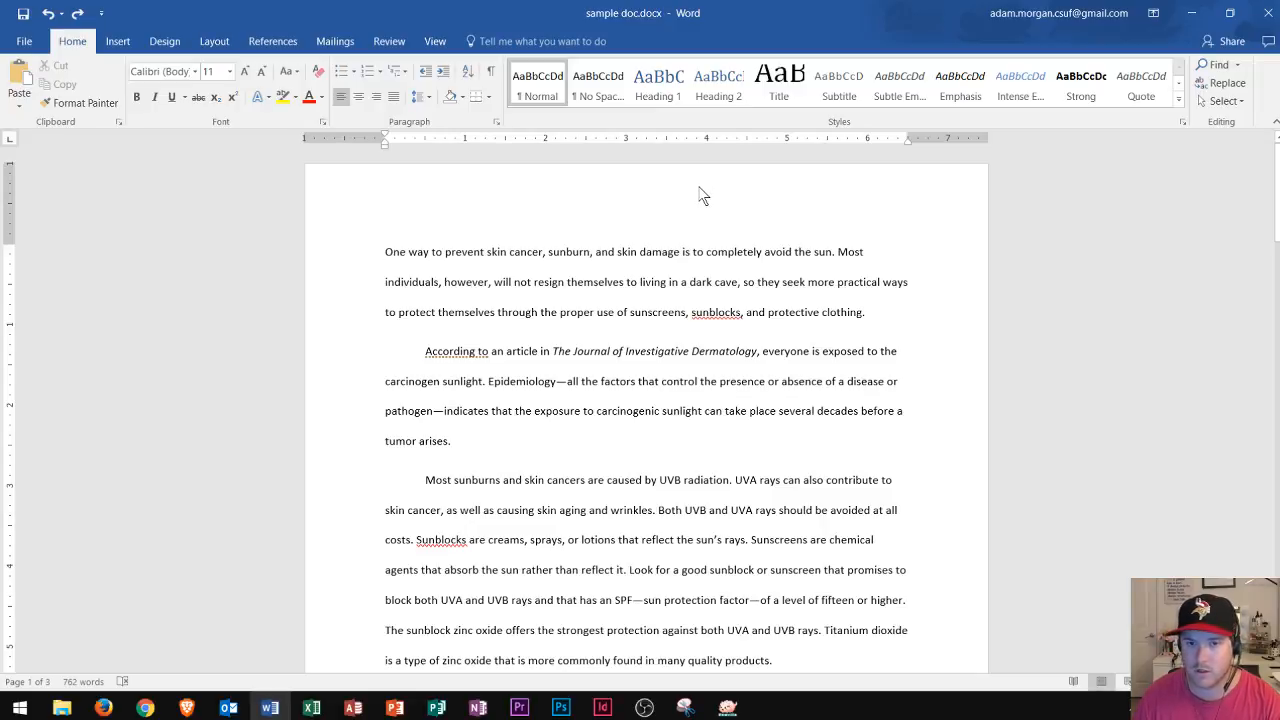
{"action": "mouse_move", "coordinate": [735, 197]}
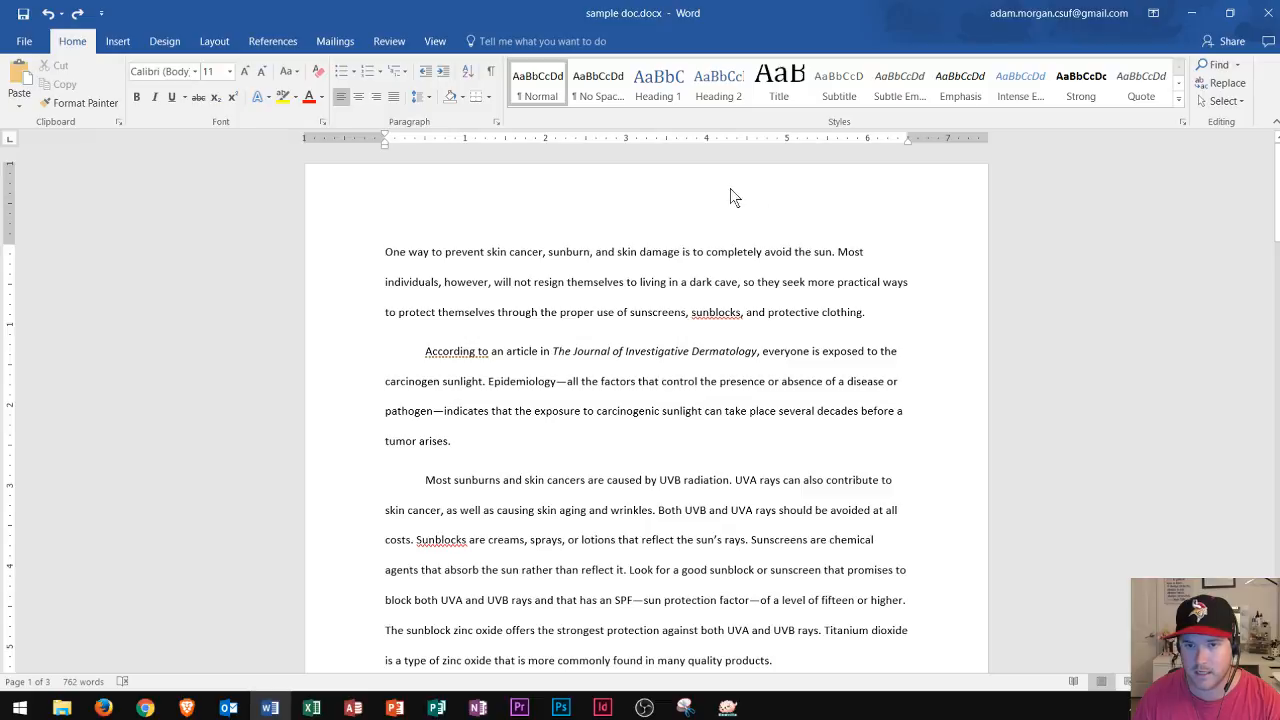
{"action": "mouse_move", "coordinate": [728, 195]}
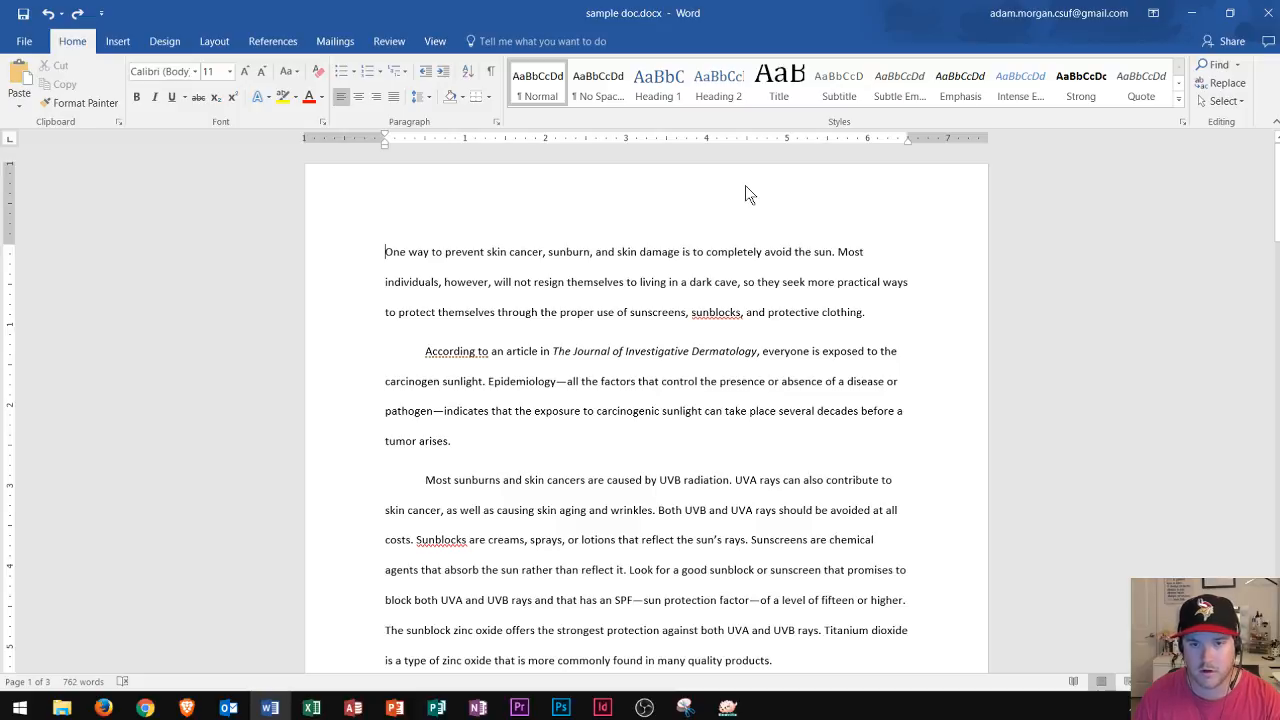
{"action": "double_click", "coordinate": [745, 200]}
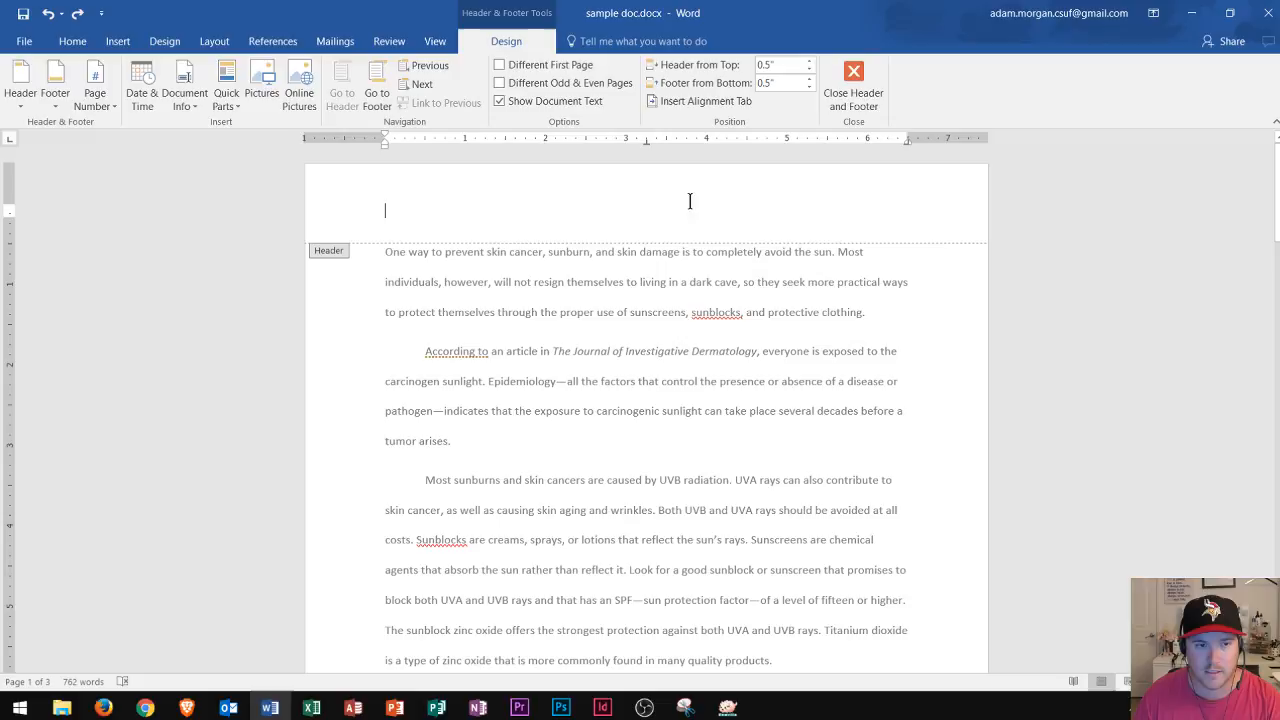
{"action": "mouse_move", "coordinate": [398, 218]}
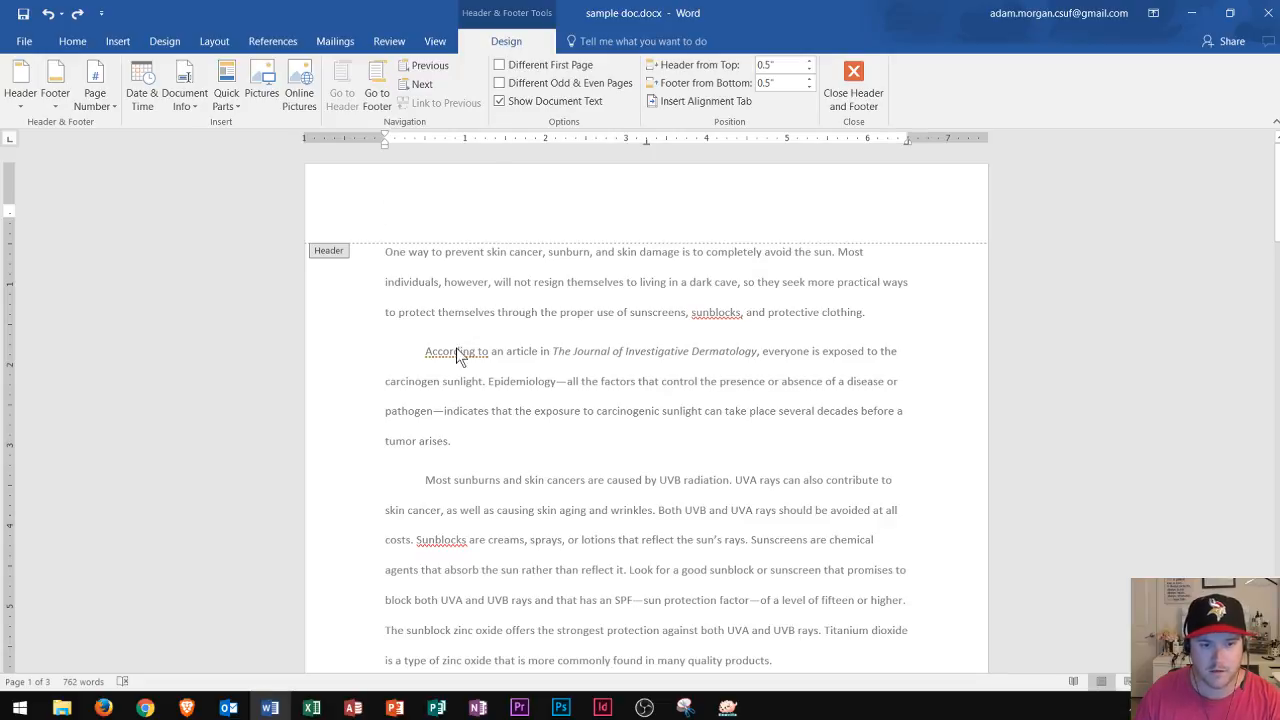
{"action": "mouse_move", "coordinate": [668, 442]}
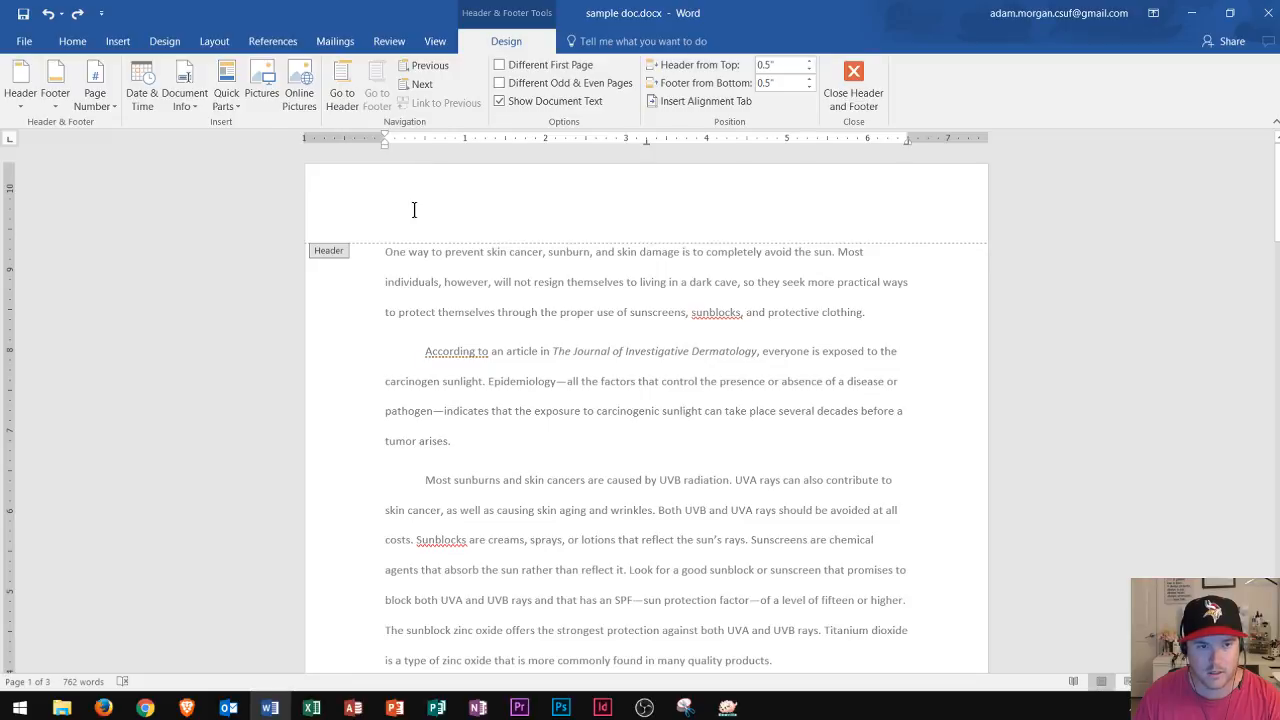
{"action": "left_click", "coordinate": [386, 210]}
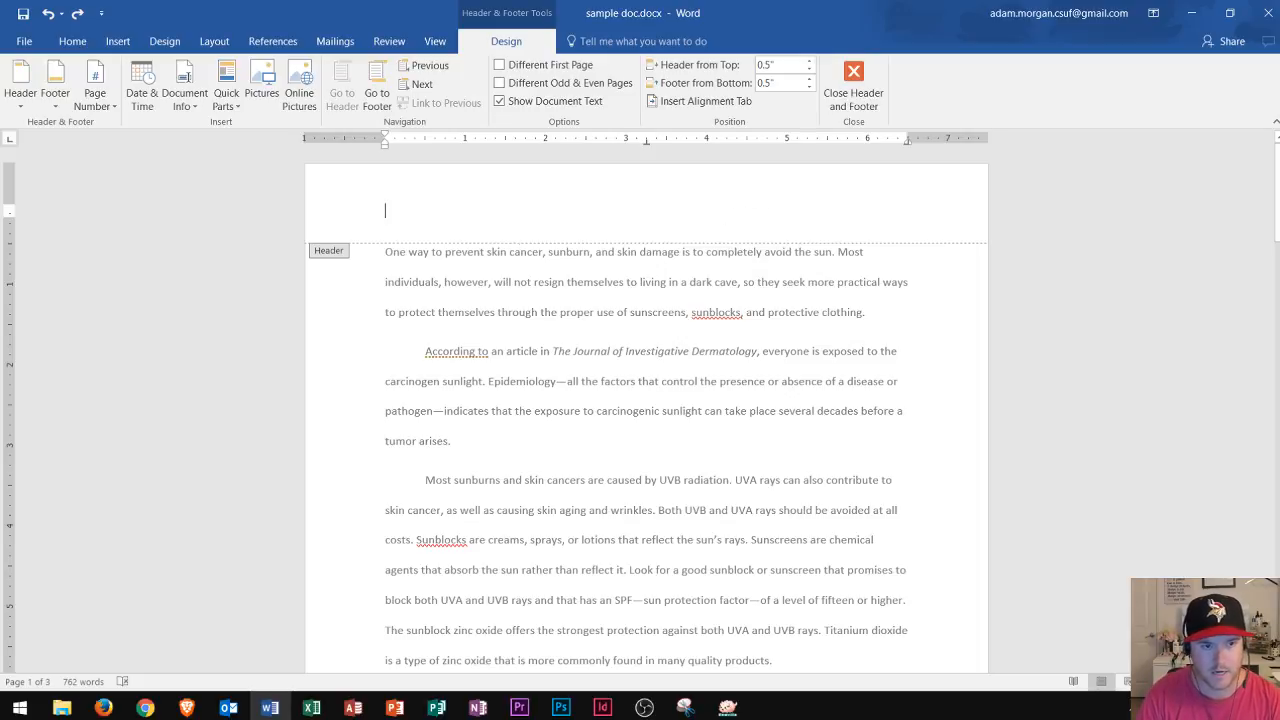
Step: Type 'Morgan' into the header with the cursor placed after it
{"action": "type", "text": "Morgan"}
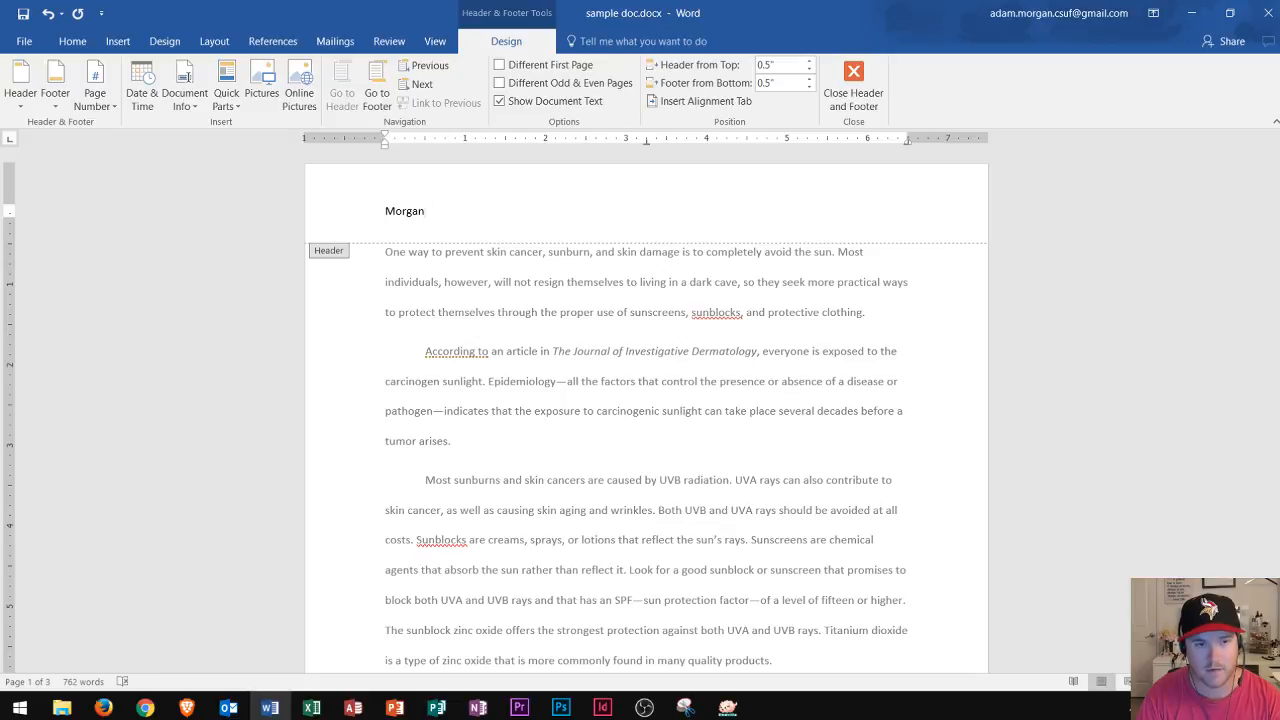
{"action": "left_click", "coordinate": [424, 211]}
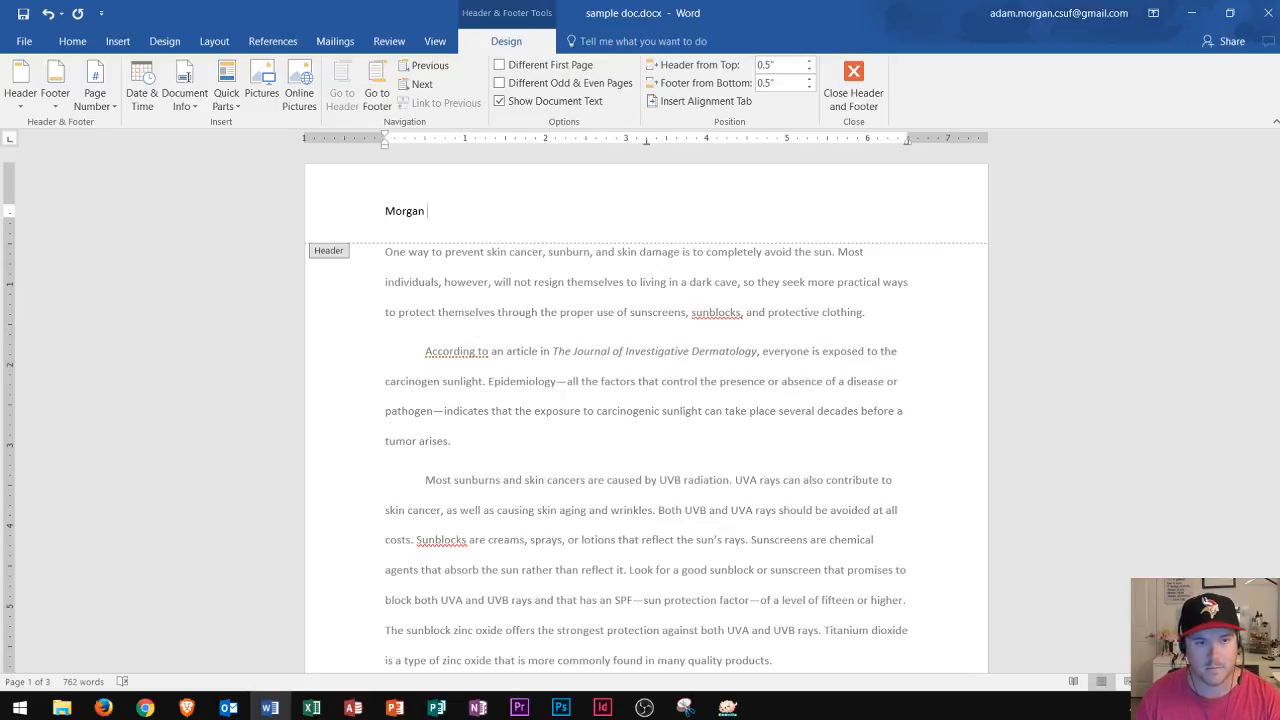
{"action": "mouse_move", "coordinate": [95, 85]}
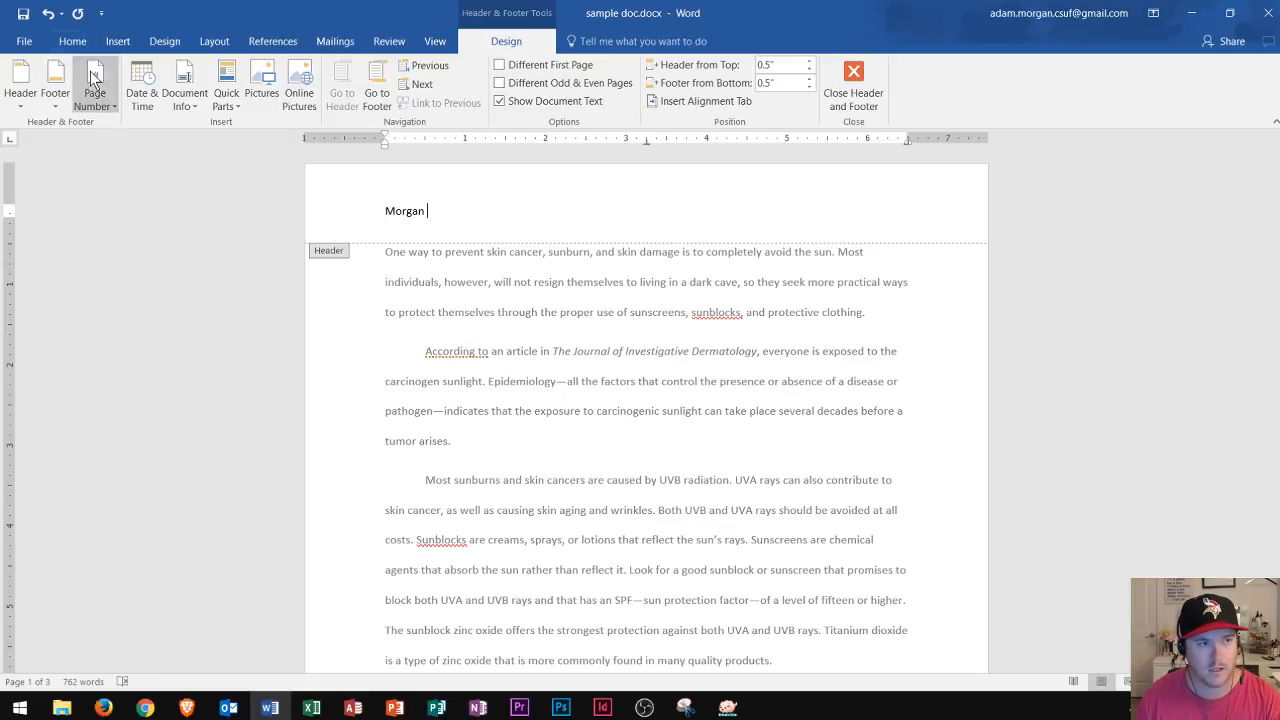
{"action": "mouse_move", "coordinate": [94, 85]}
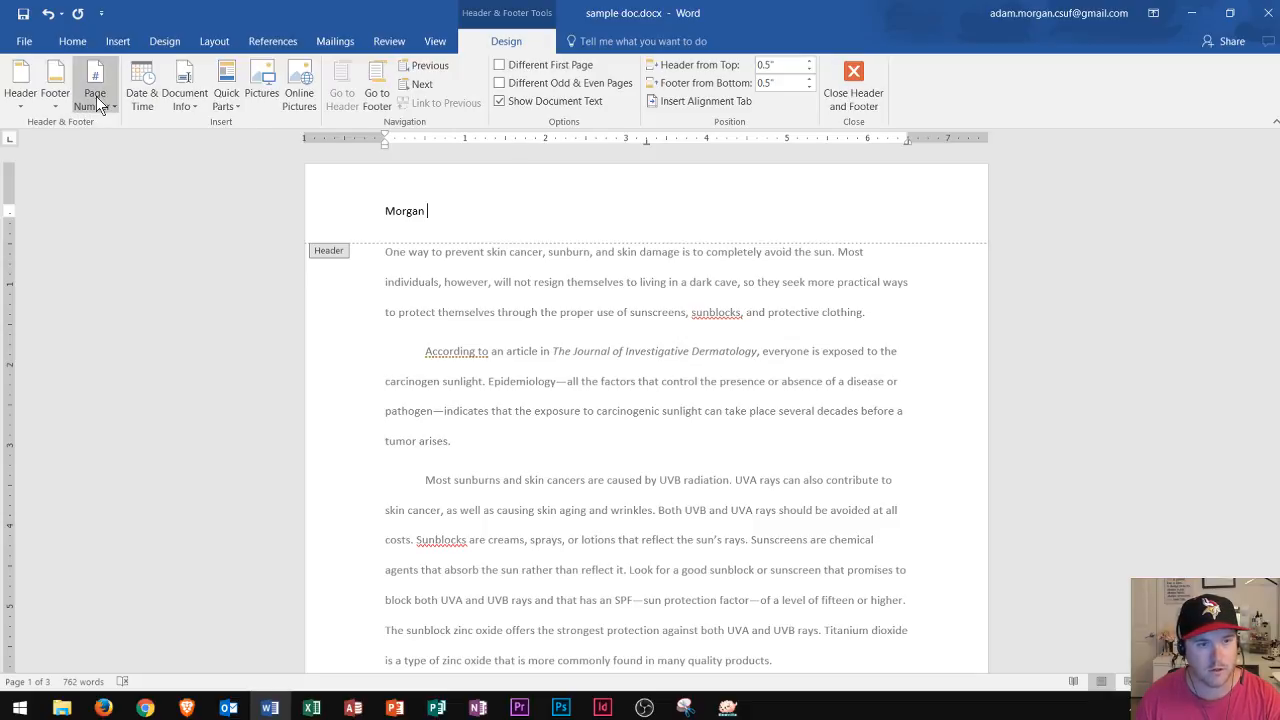
Step: Browse the Page Number galleries, discard the trial margin number, and return to the header
{"action": "left_click", "coordinate": [94, 88]}
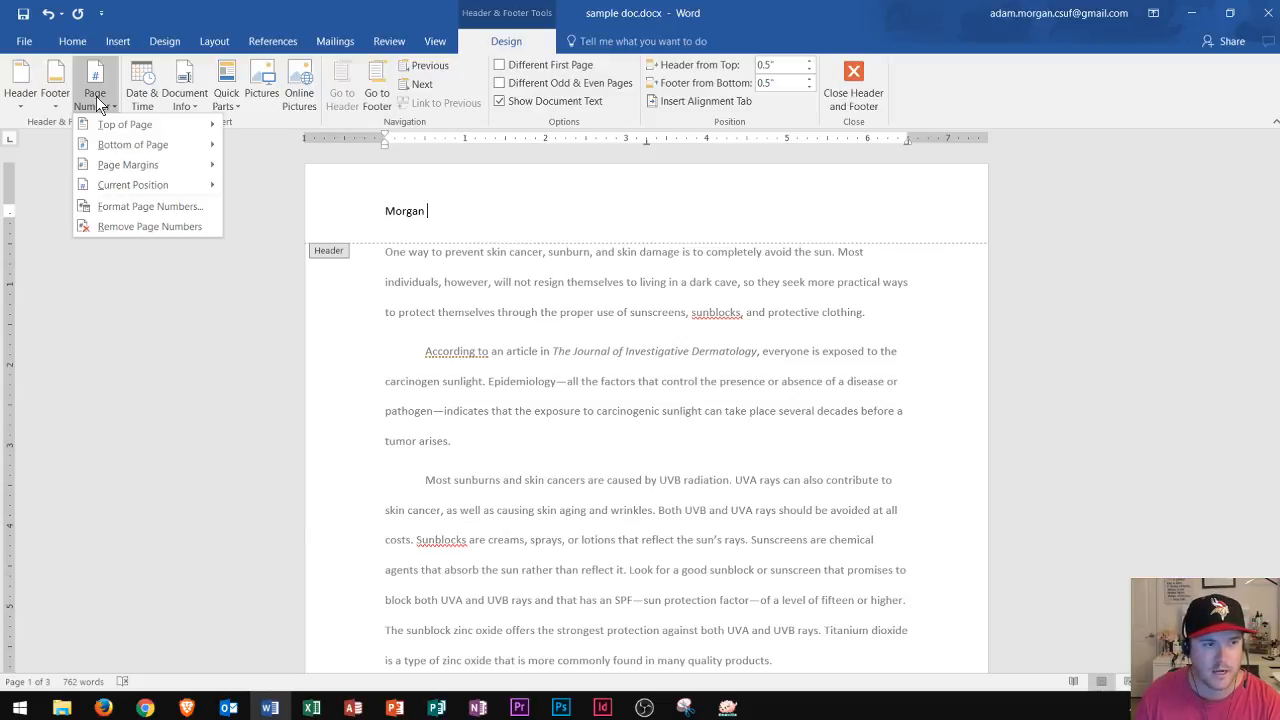
{"action": "mouse_move", "coordinate": [125, 124]}
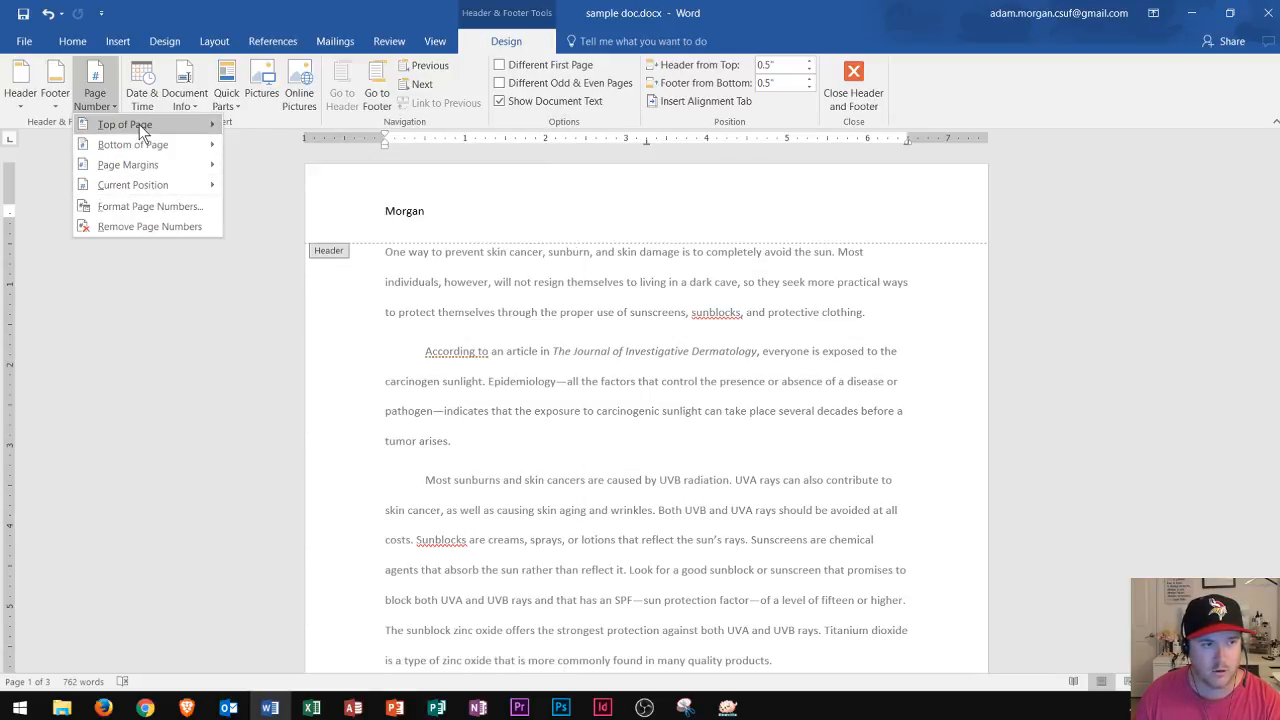
{"action": "left_click", "coordinate": [124, 124]}
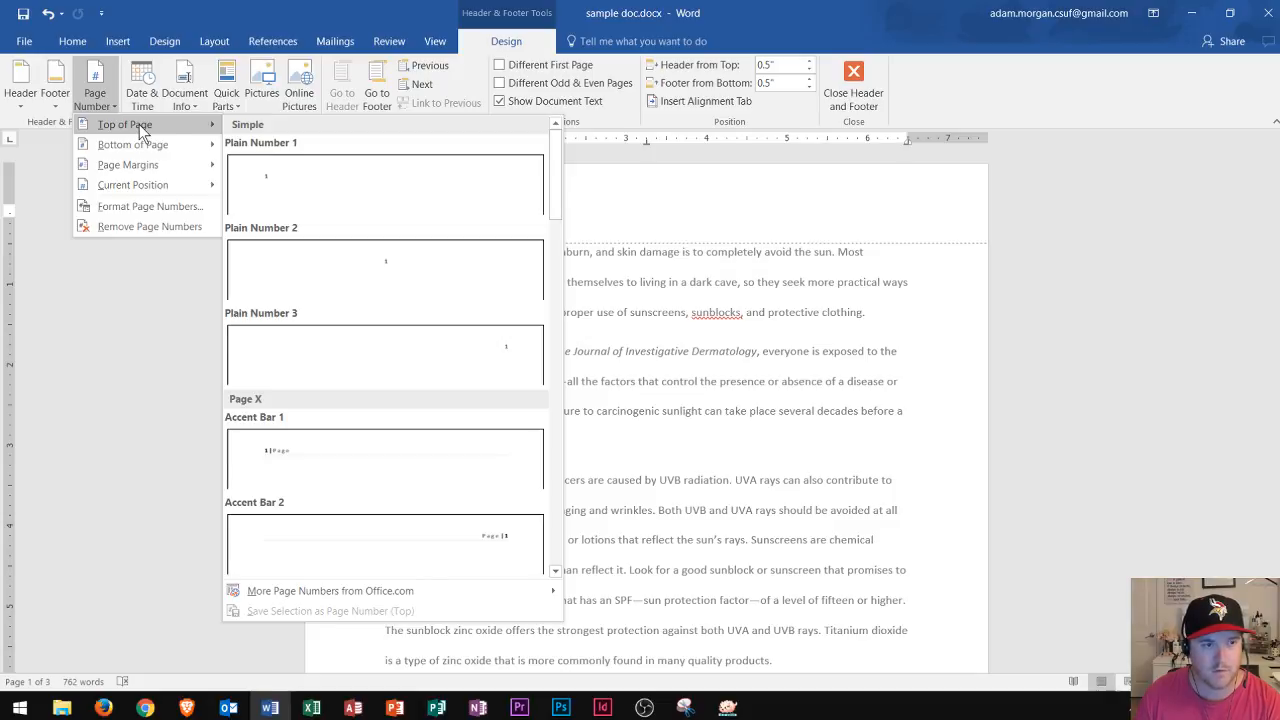
{"action": "mouse_move", "coordinate": [380, 355]}
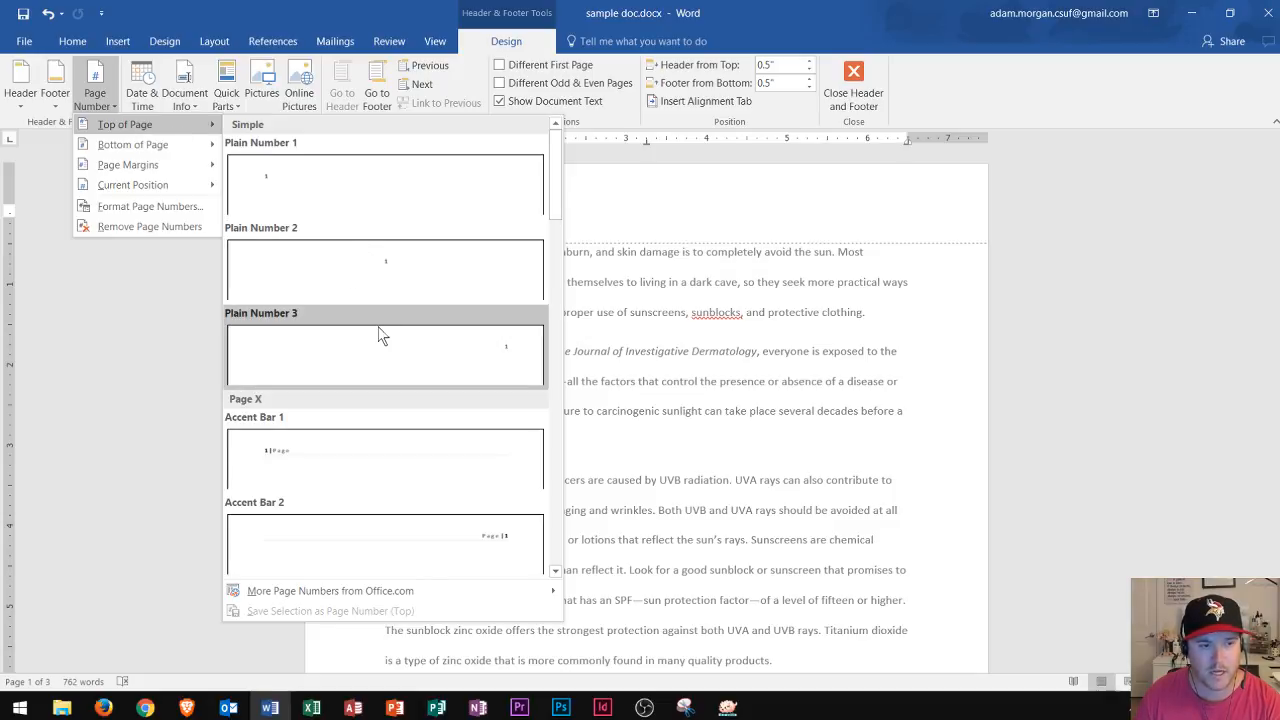
{"action": "mouse_move", "coordinate": [323, 231]}
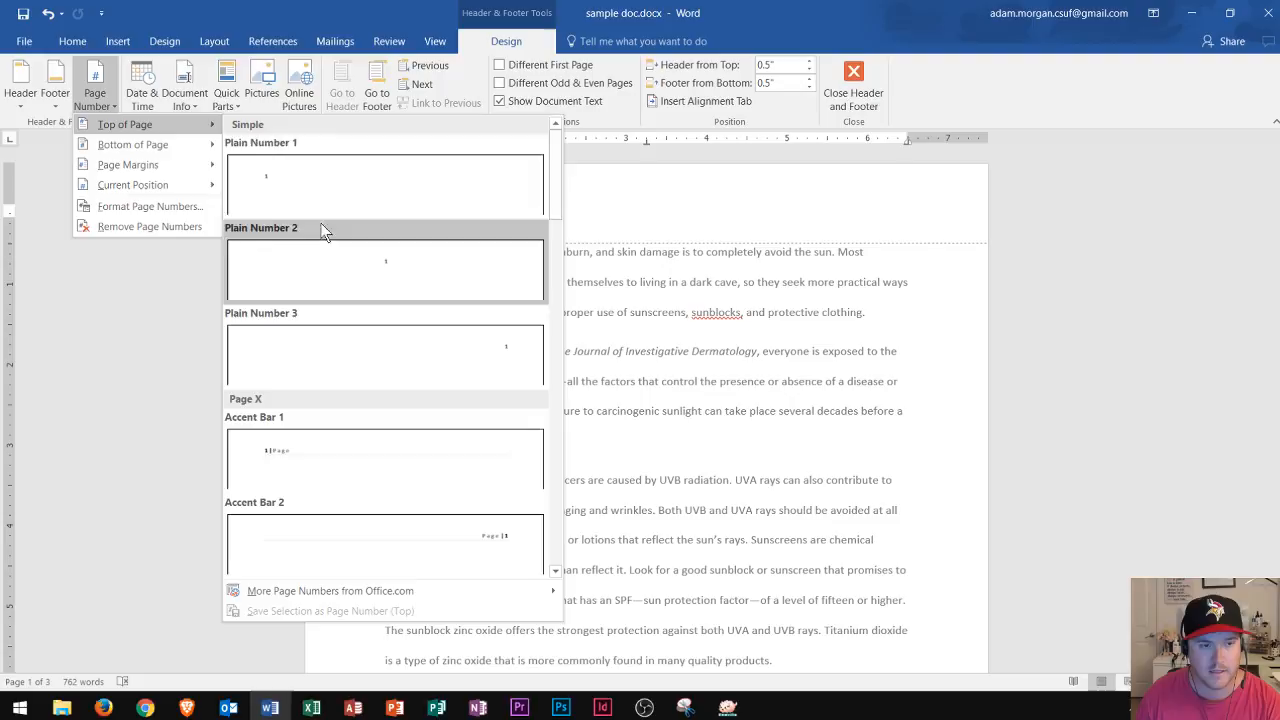
{"action": "mouse_move", "coordinate": [330, 290]}
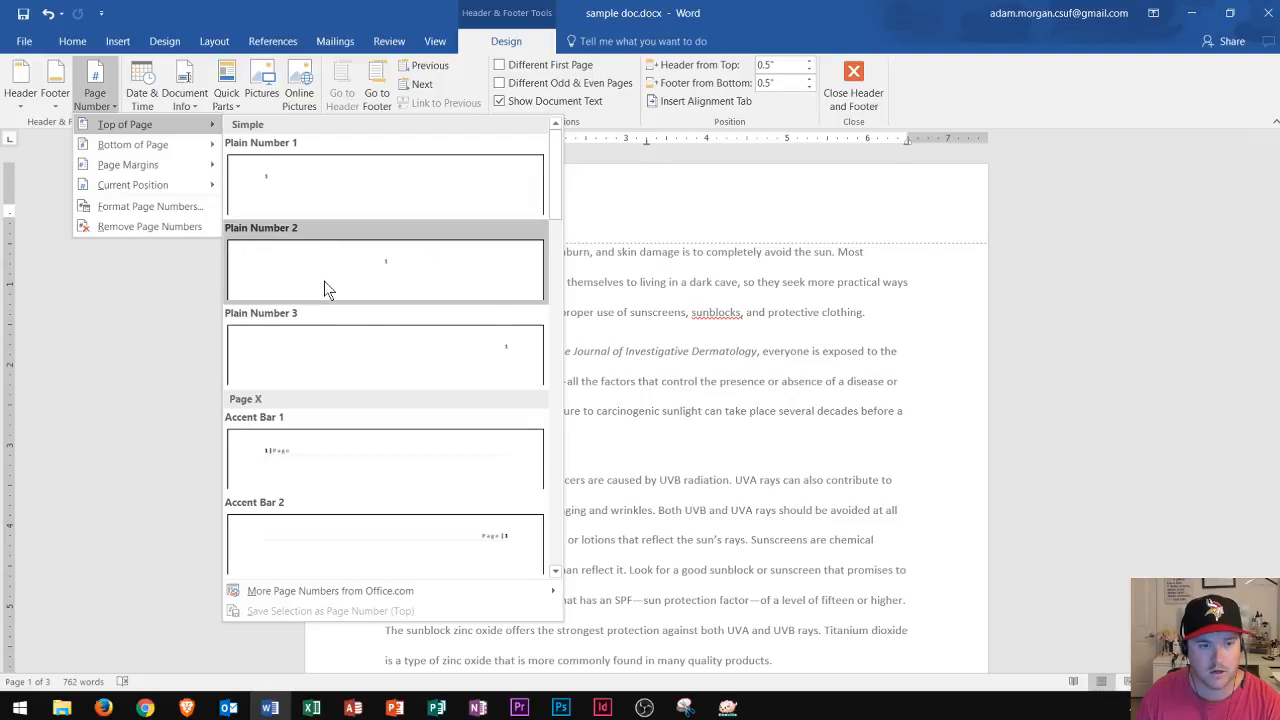
{"action": "mouse_move", "coordinate": [345, 345]}
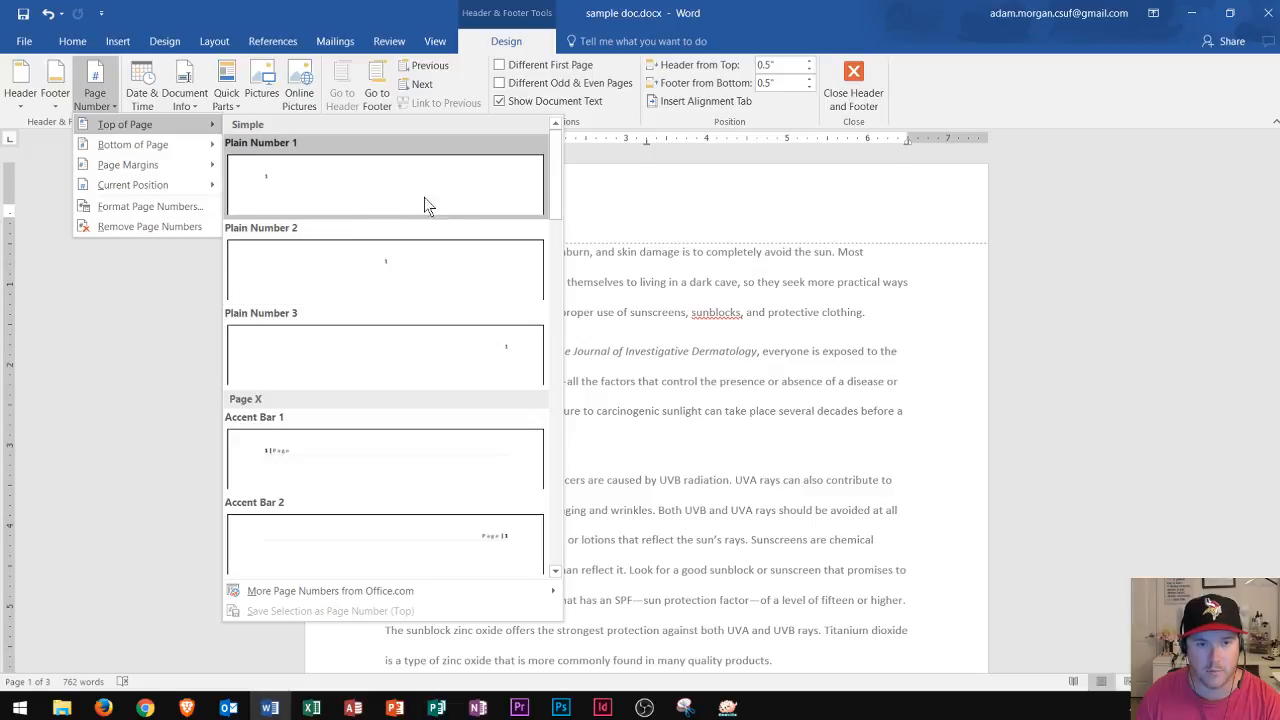
{"action": "scroll", "scroll_direction": "down", "scroll_amount": 3}
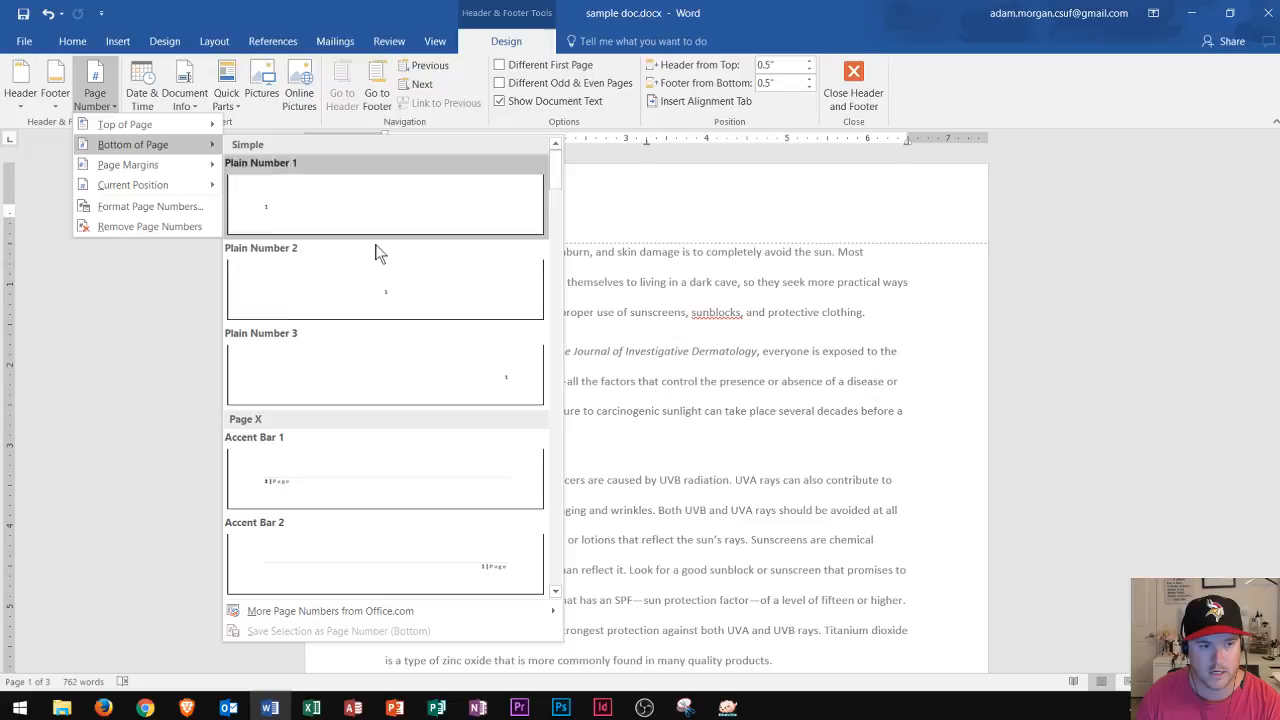
{"action": "mouse_move", "coordinate": [358, 222]}
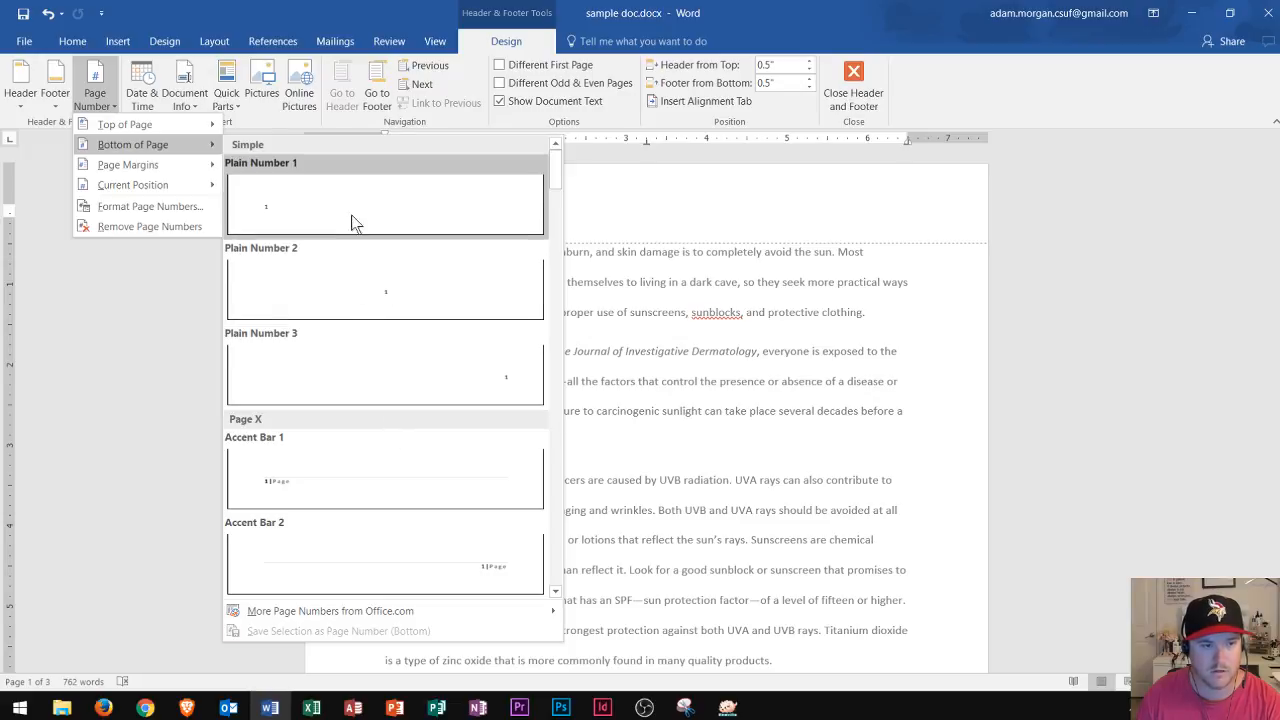
{"action": "scroll", "scroll_direction": "down", "scroll_amount": 3}
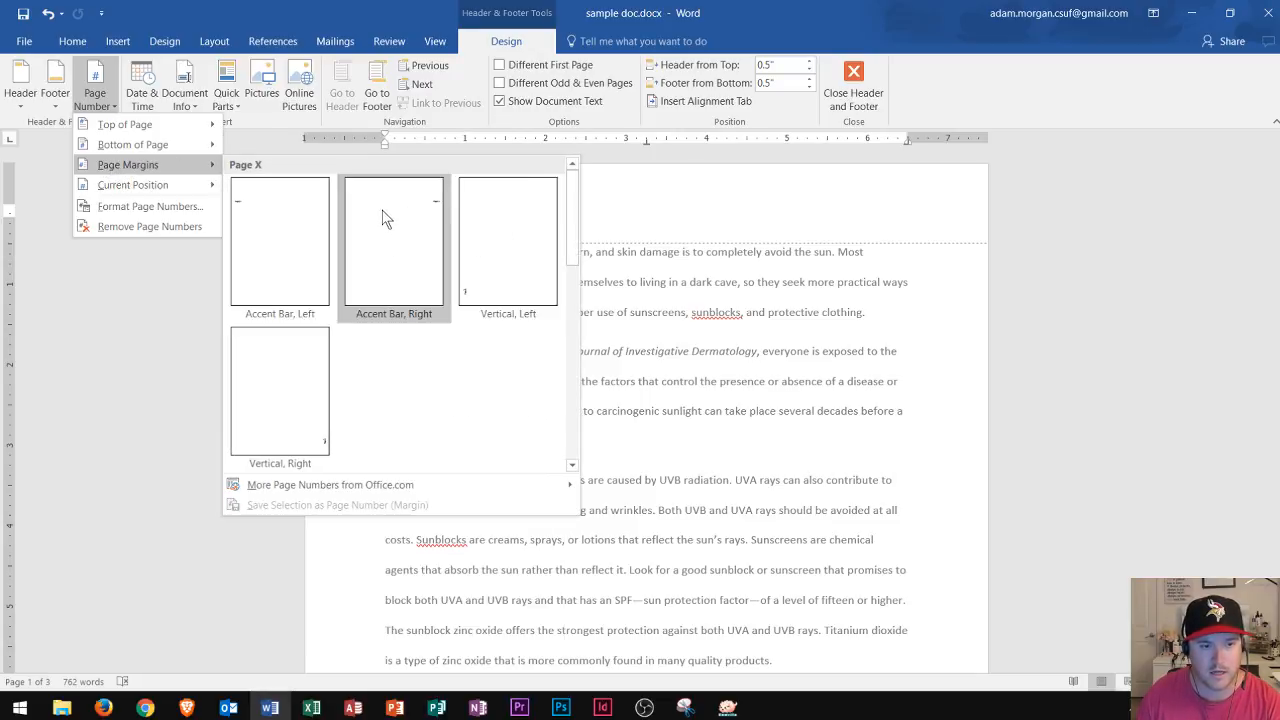
{"action": "mouse_move", "coordinate": [393, 274]}
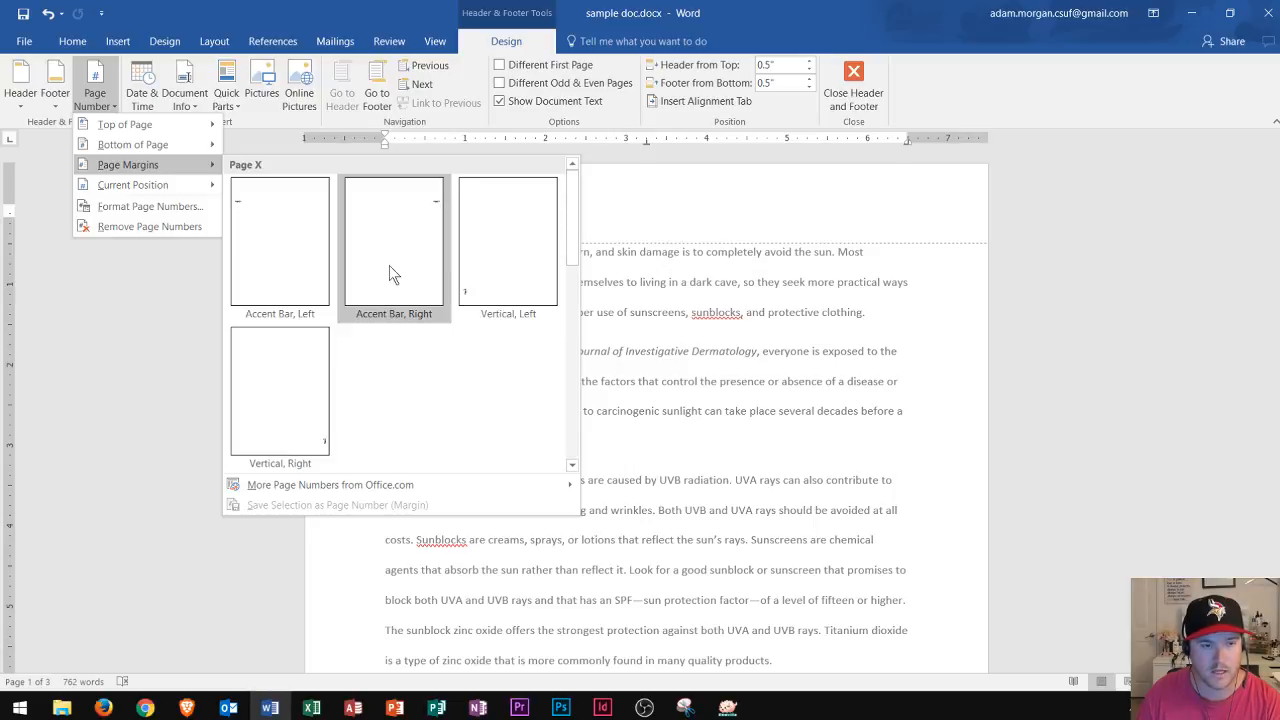
{"action": "mouse_move", "coordinate": [405, 232]}
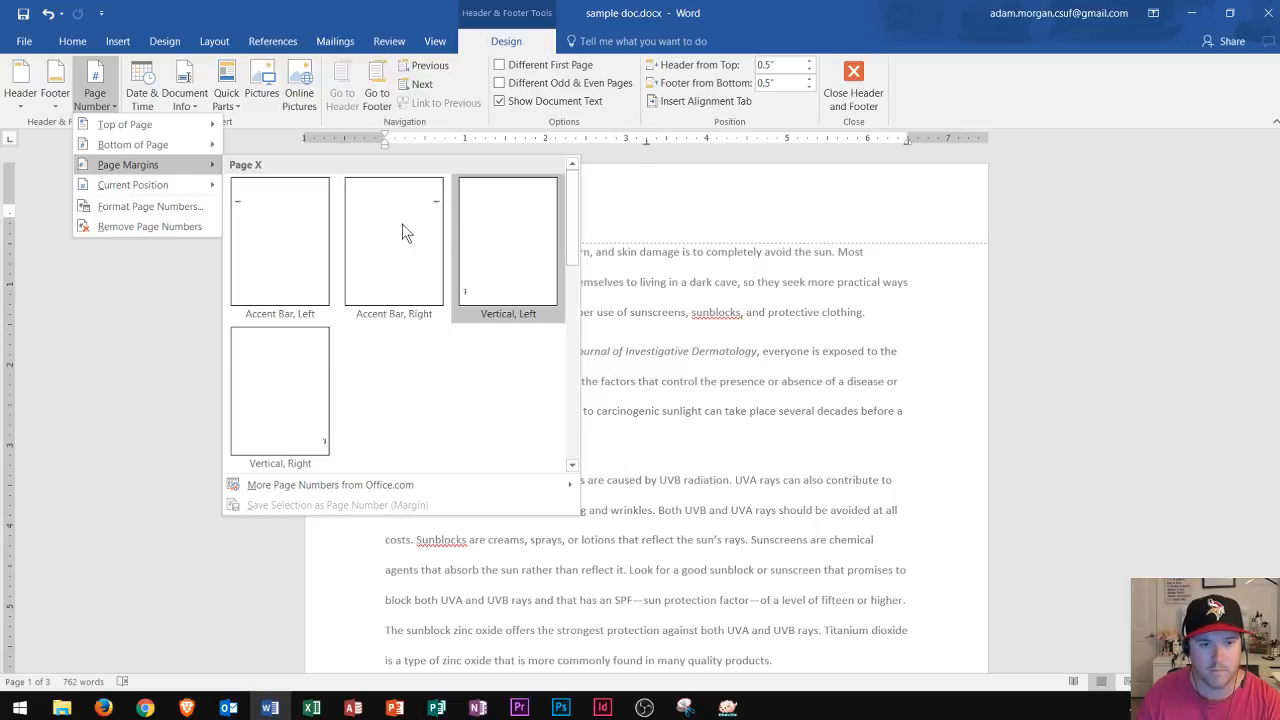
{"action": "mouse_move", "coordinate": [393, 240]}
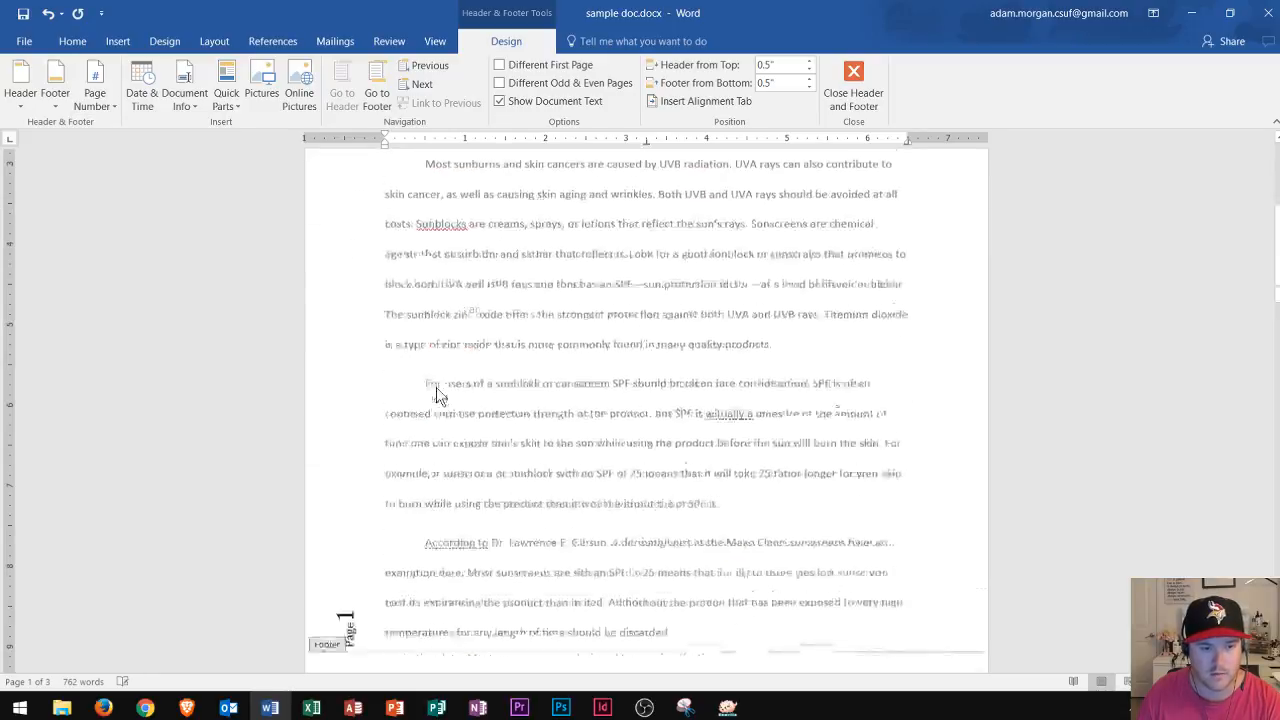
{"action": "scroll", "scroll_direction": "down", "scroll_amount": 3}
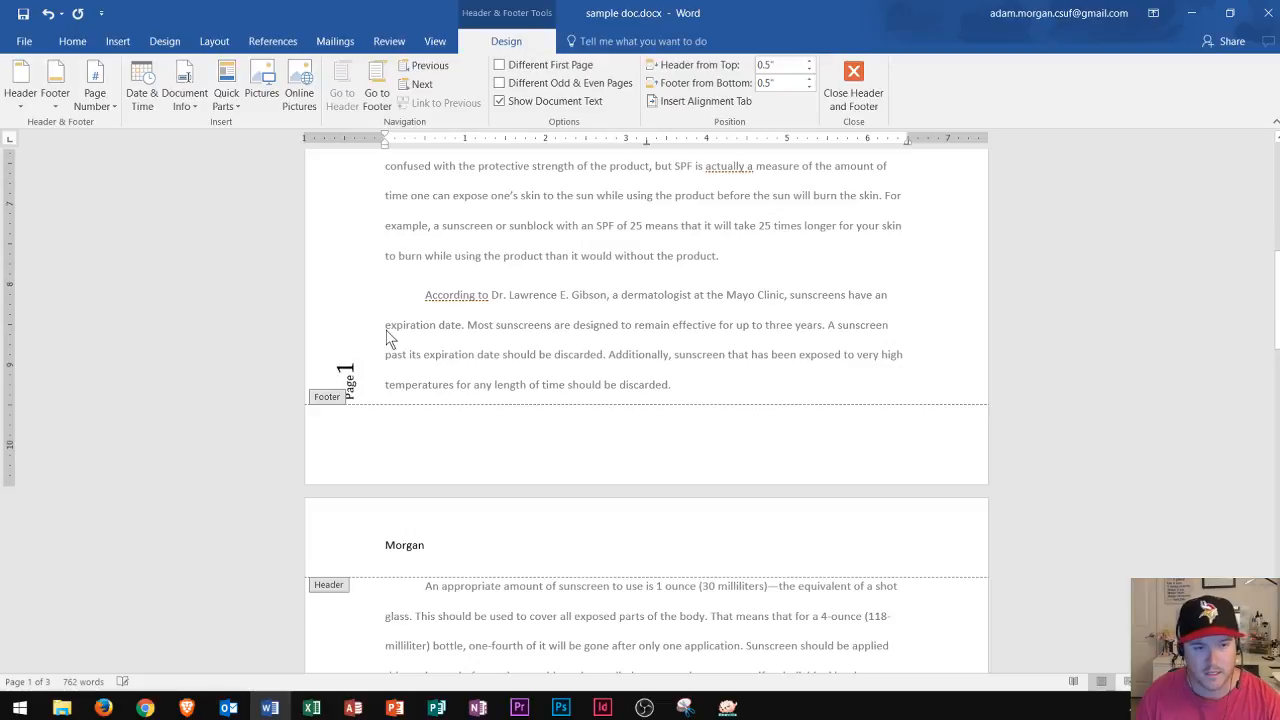
{"action": "scroll", "scroll_direction": "down", "scroll_amount": 3}
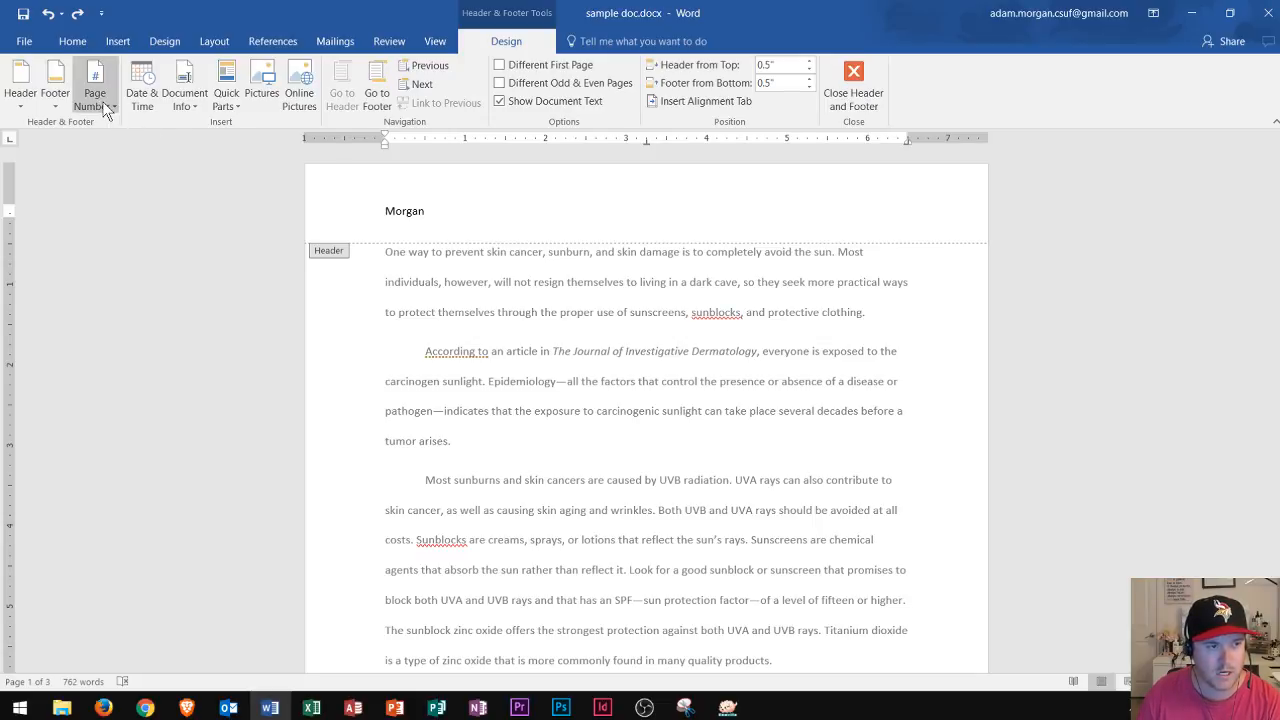
Step: Insert a Plain Number page number at the current position after 'Morgan'
{"action": "left_click", "coordinate": [94, 85]}
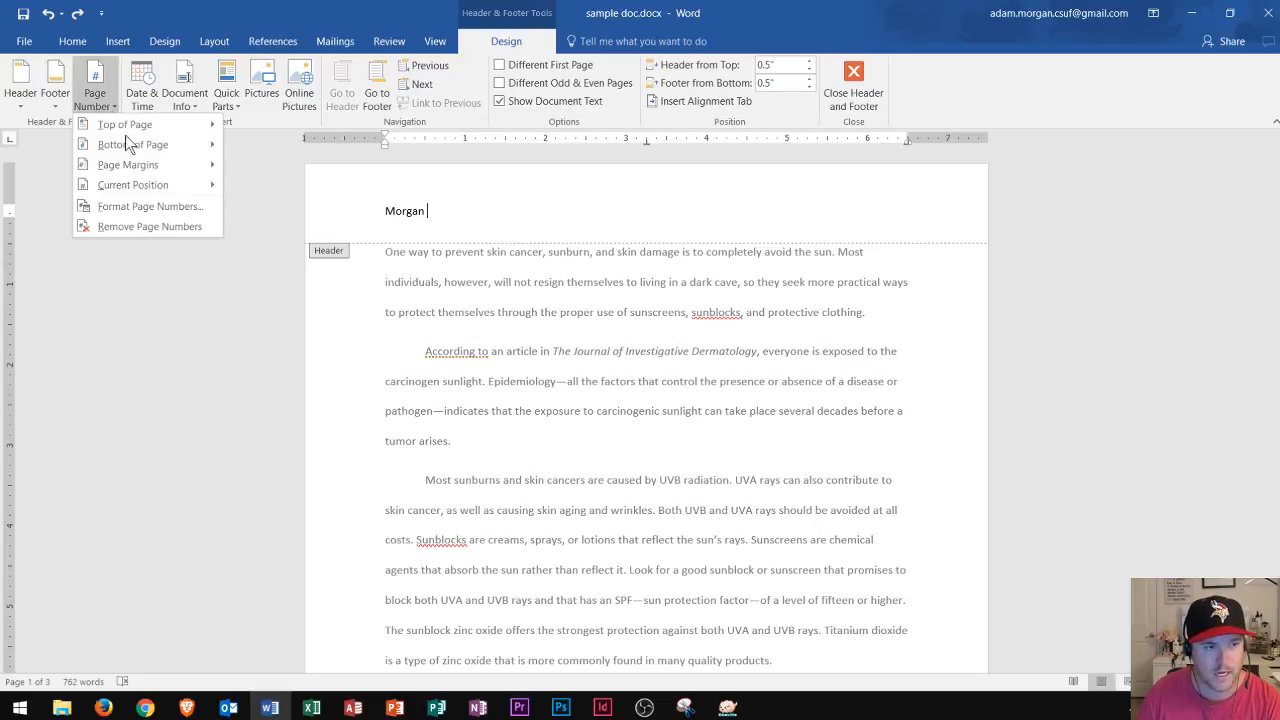
{"action": "left_click", "coordinate": [132, 184]}
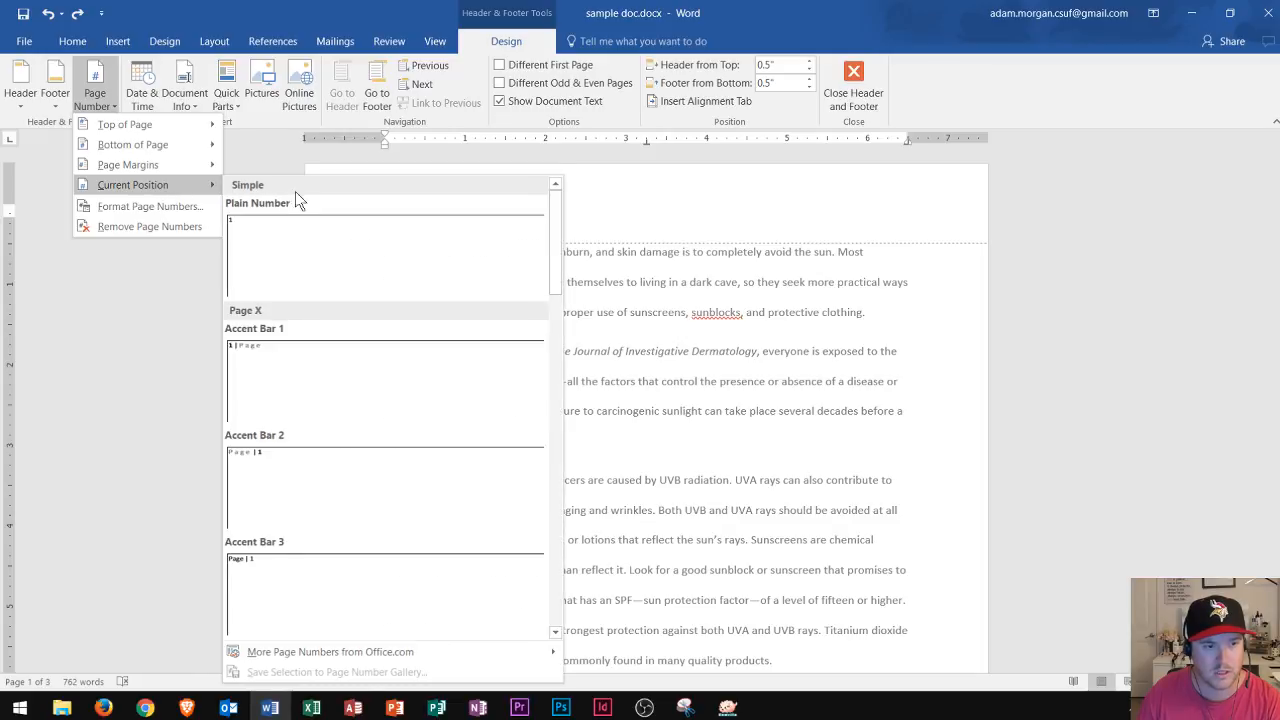
{"action": "mouse_move", "coordinate": [352, 253]}
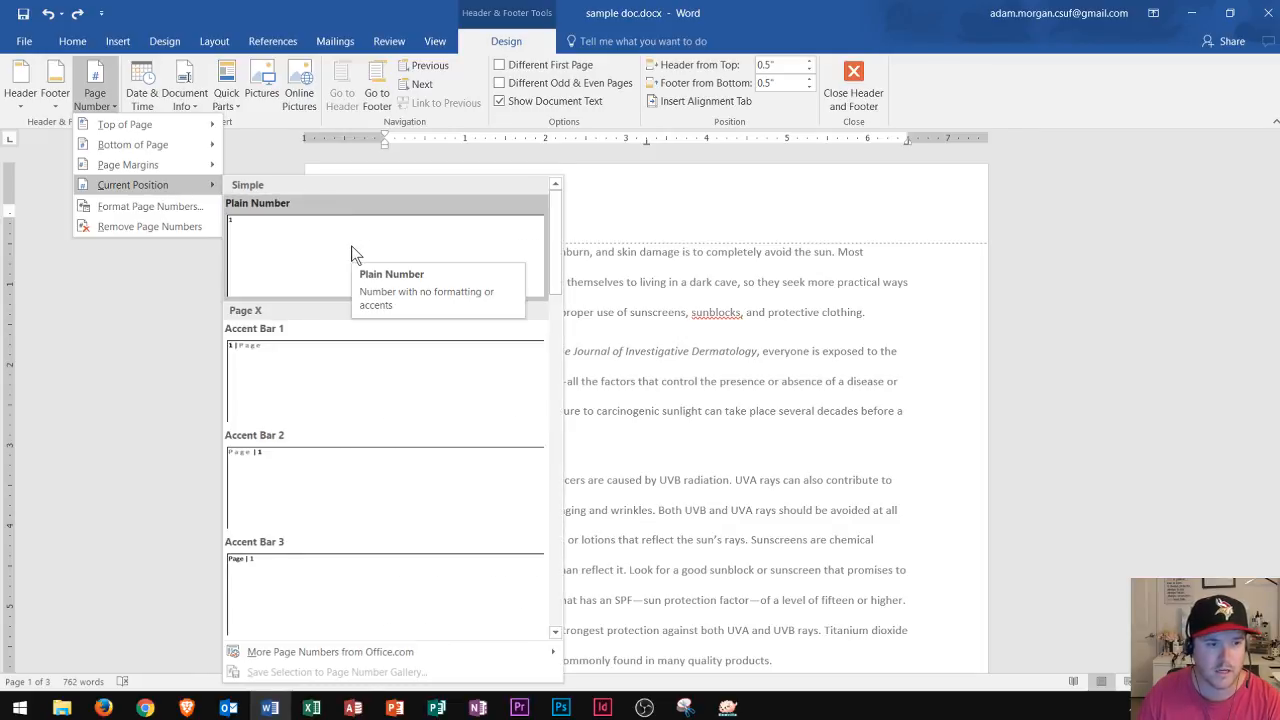
{"action": "left_click", "coordinate": [385, 250]}
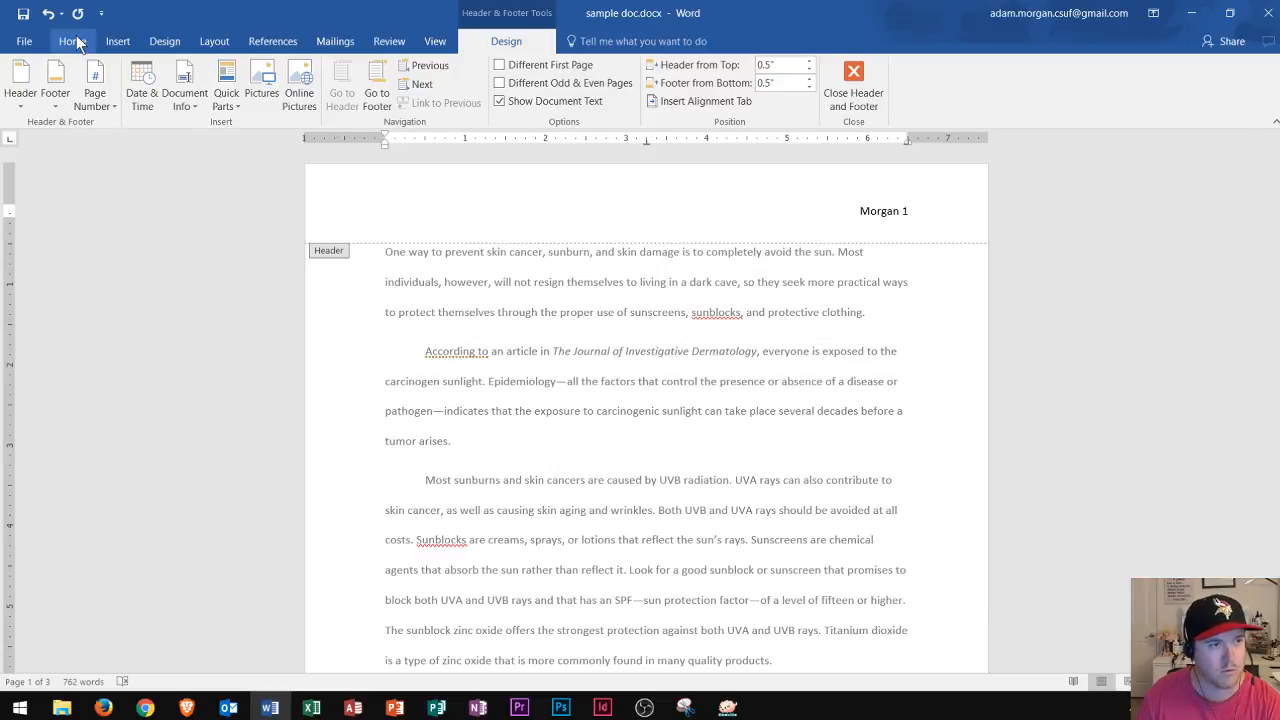
{"action": "left_click", "coordinate": [72, 41]}
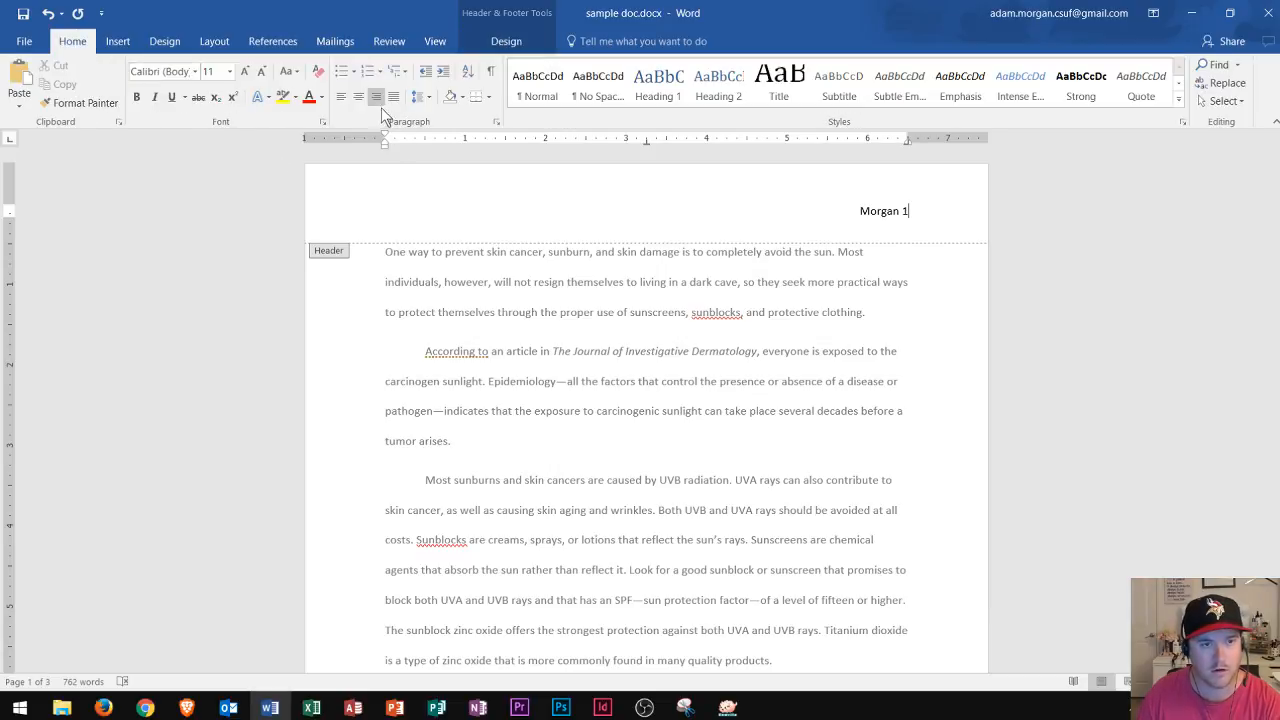
{"action": "mouse_move", "coordinate": [377, 96]}
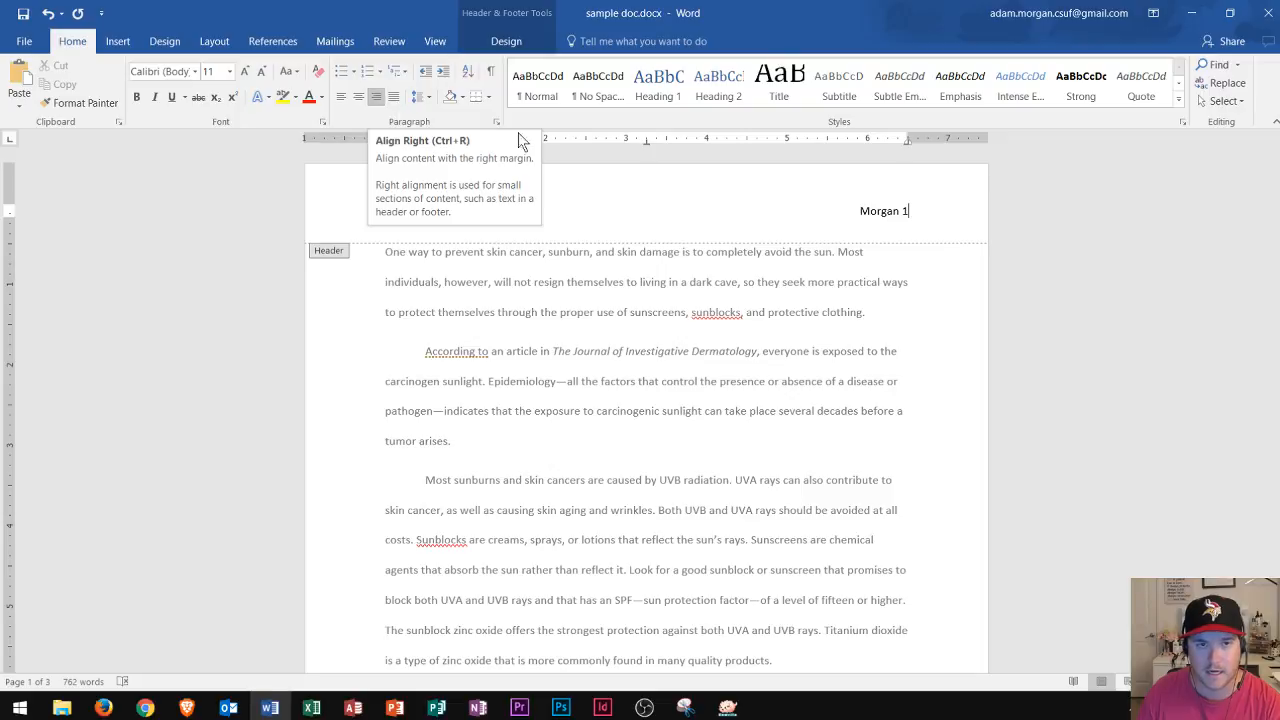
{"action": "left_click", "coordinate": [506, 41]}
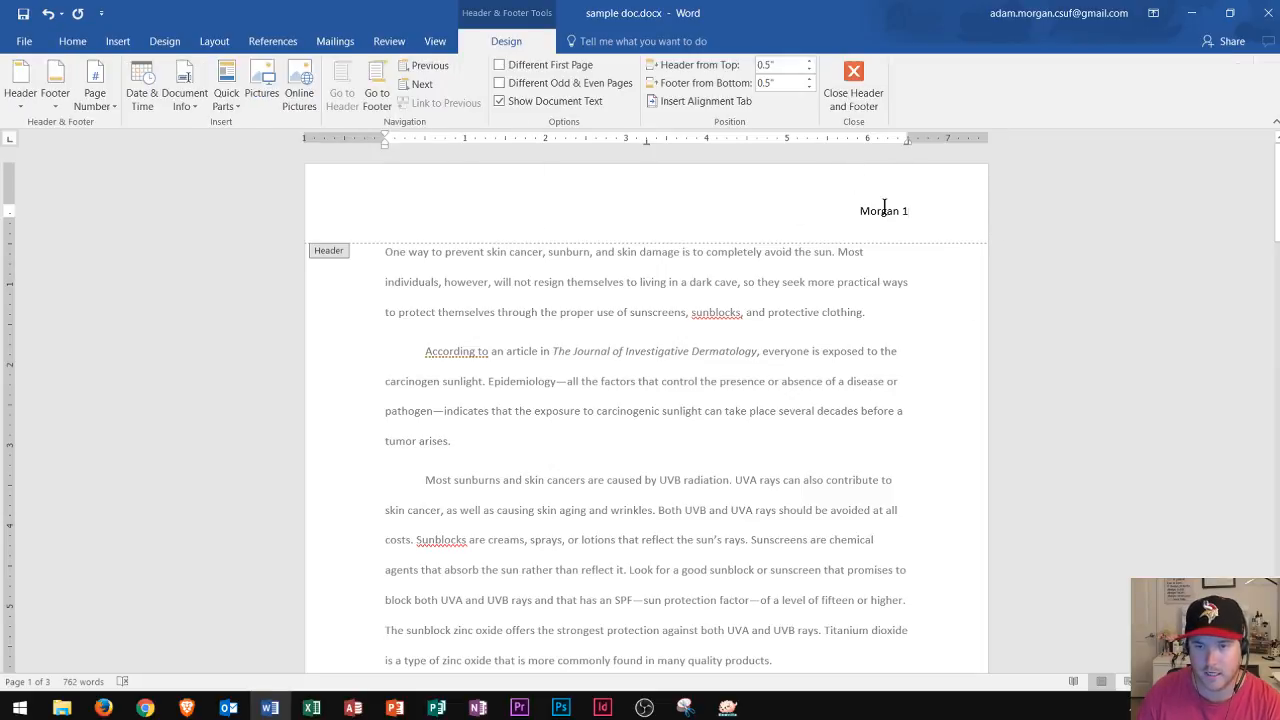
{"action": "scroll", "scroll_direction": "down", "scroll_amount": 3}
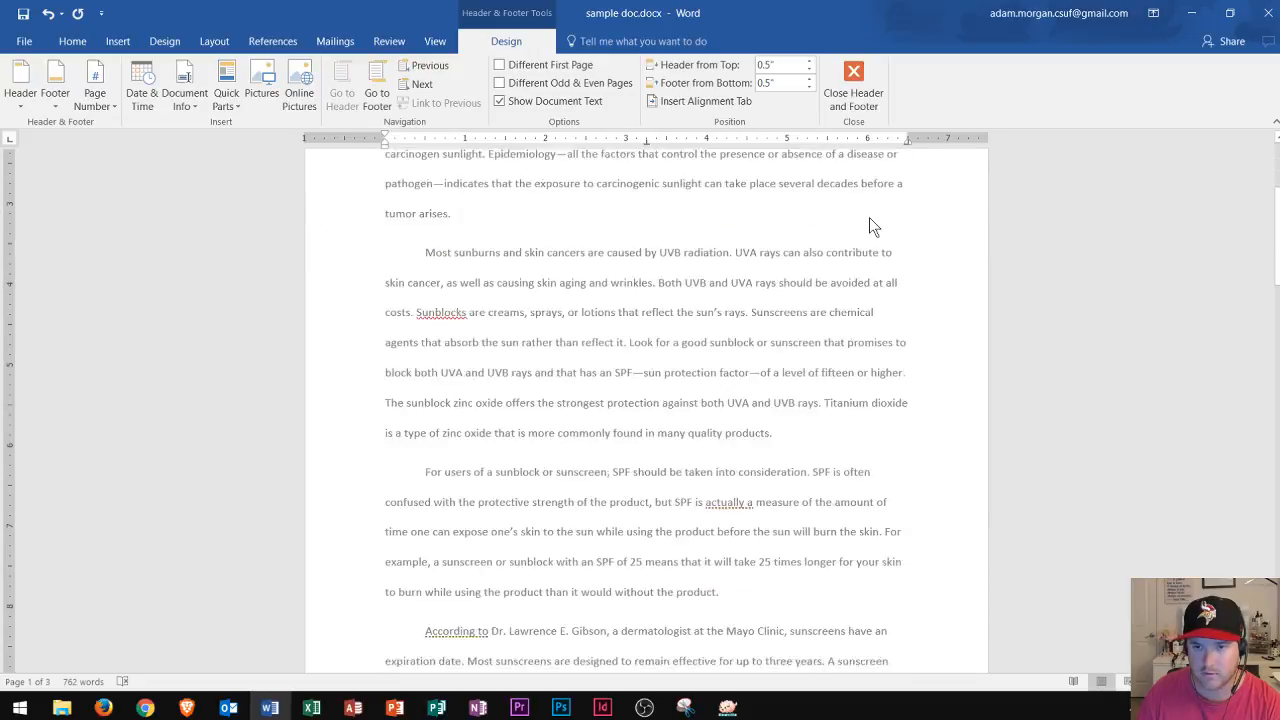
{"action": "scroll", "scroll_direction": "down", "scroll_amount": 3}
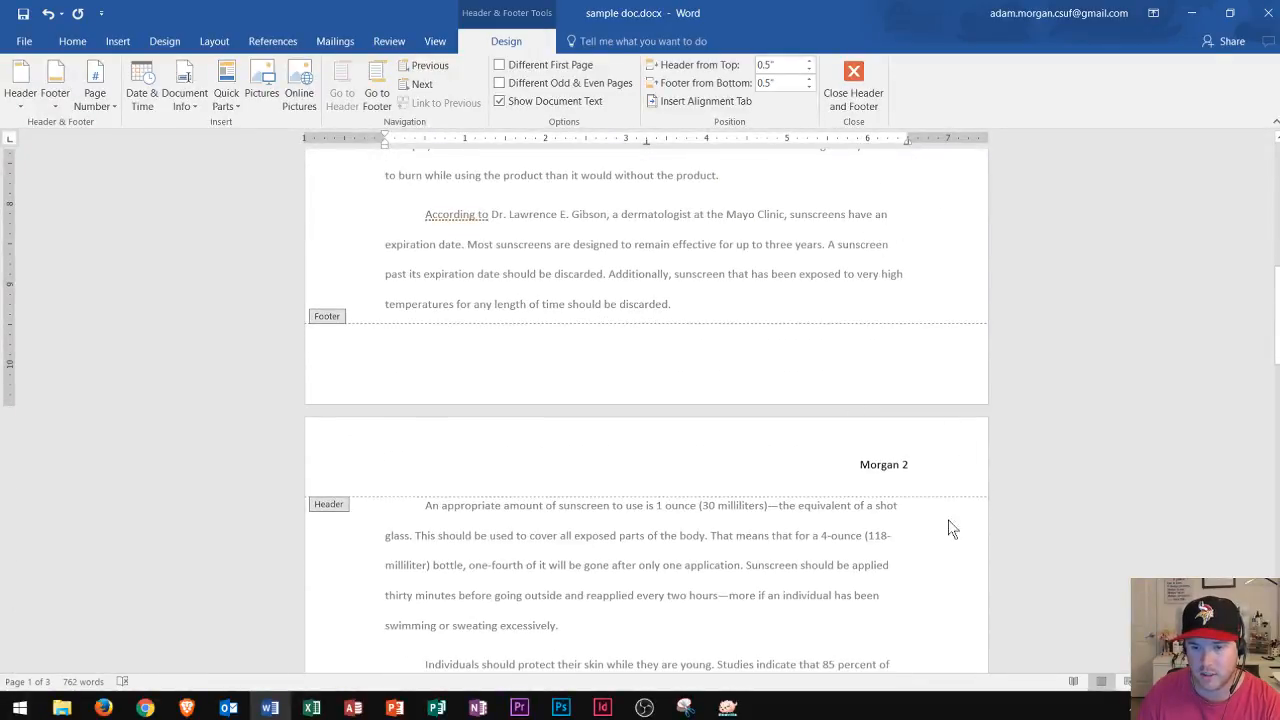
{"action": "scroll", "scroll_direction": "down", "scroll_amount": 3}
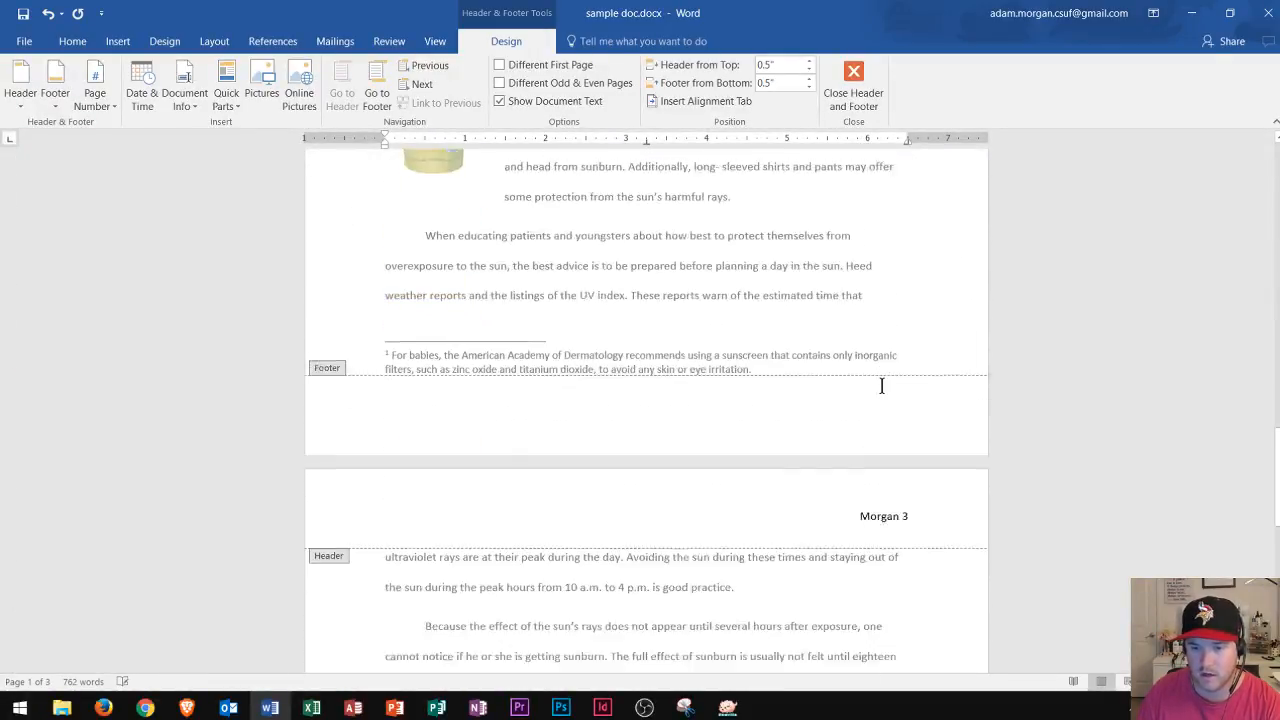
{"action": "scroll", "scroll_direction": "down", "scroll_amount": 3}
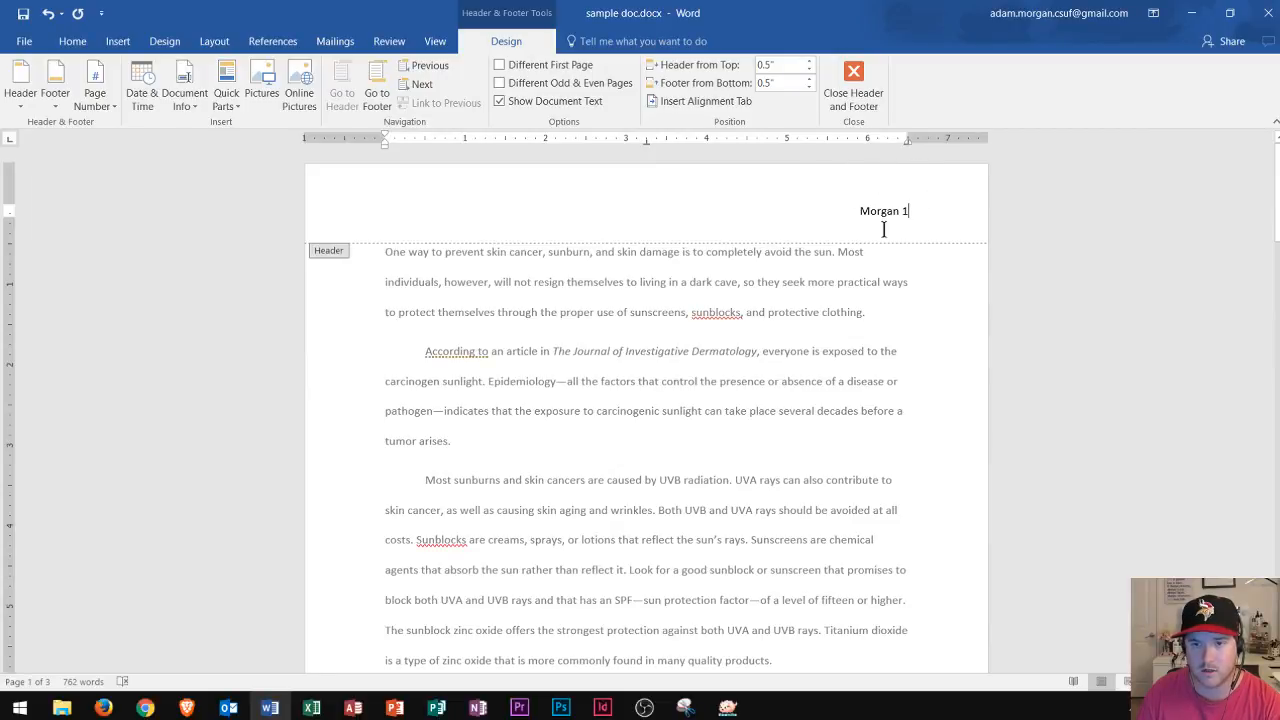
{"action": "mouse_move", "coordinate": [907, 210]}
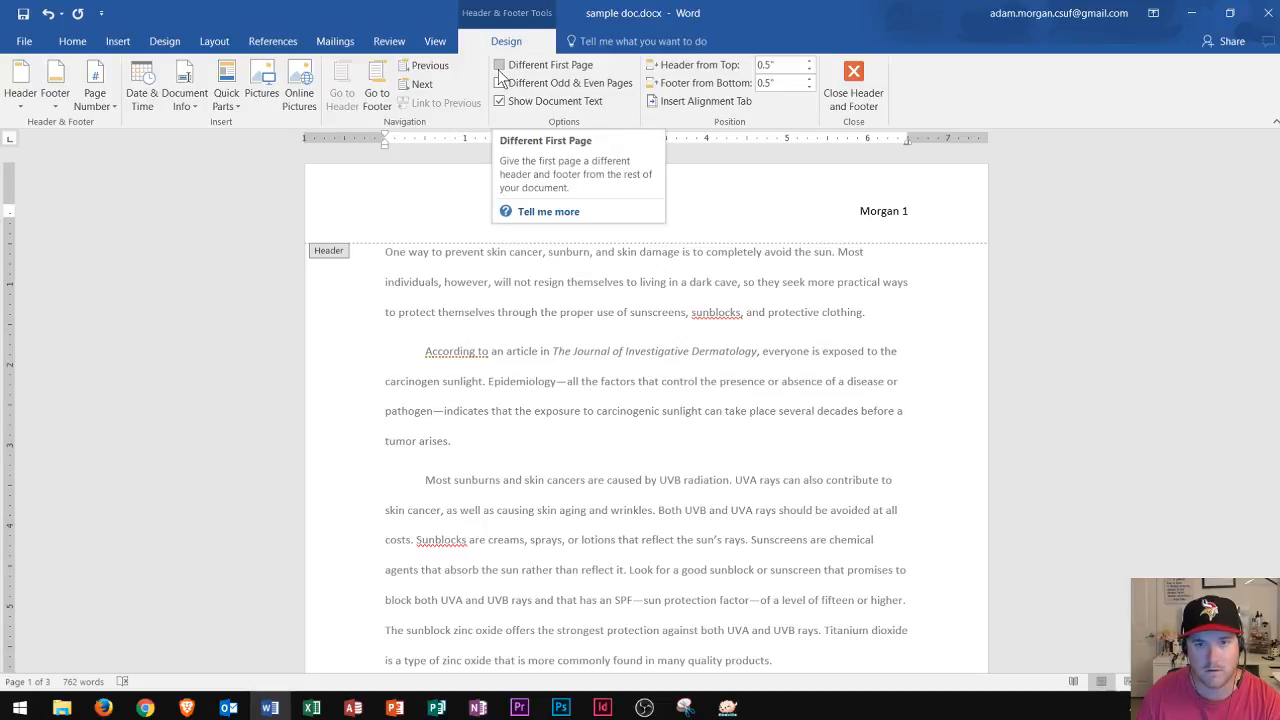
Step: Enable Different First Page and confirm page 2 still shows 'Morgan 2'
{"action": "left_click", "coordinate": [500, 64]}
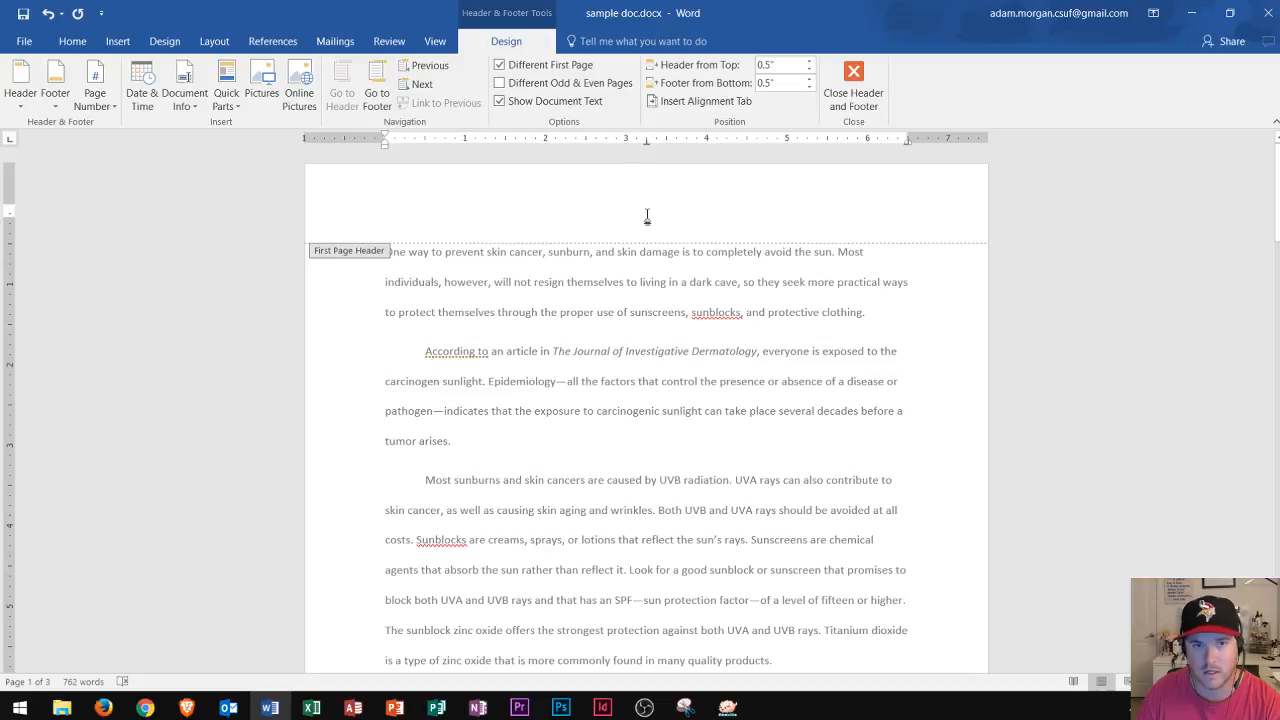
{"action": "scroll", "scroll_direction": "down", "scroll_amount": 3}
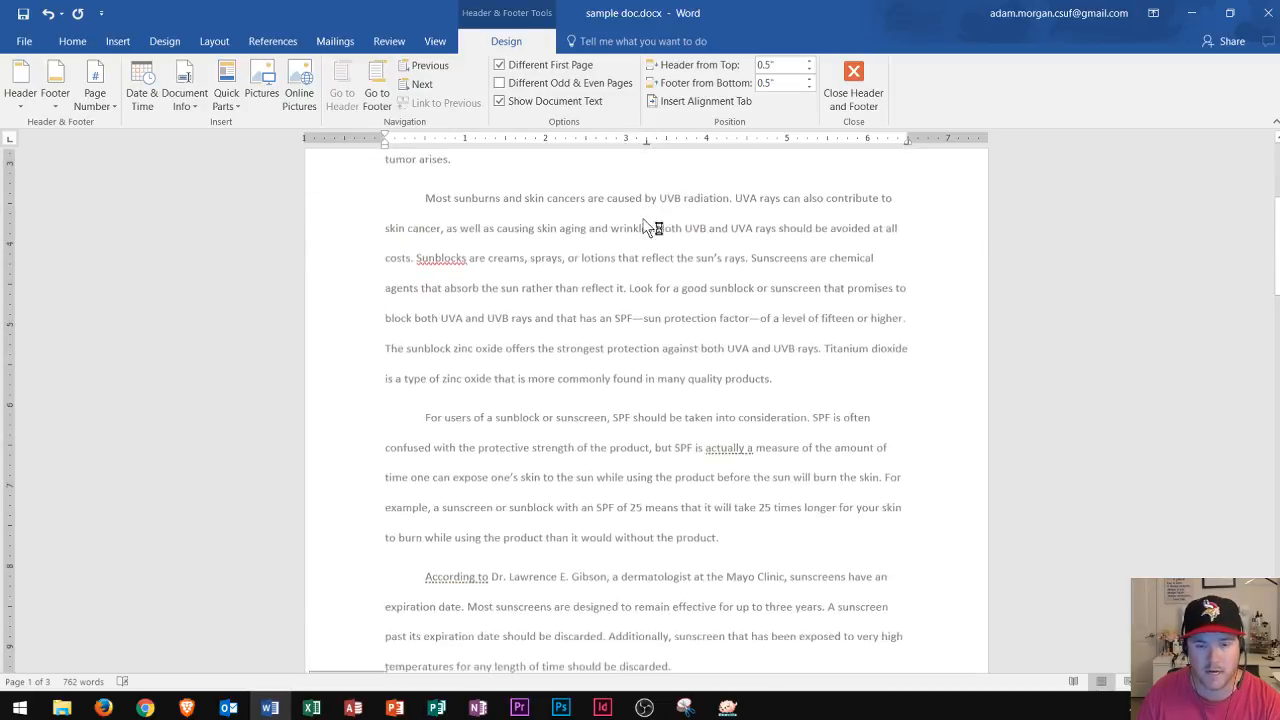
{"action": "scroll", "scroll_direction": "down", "scroll_amount": 3}
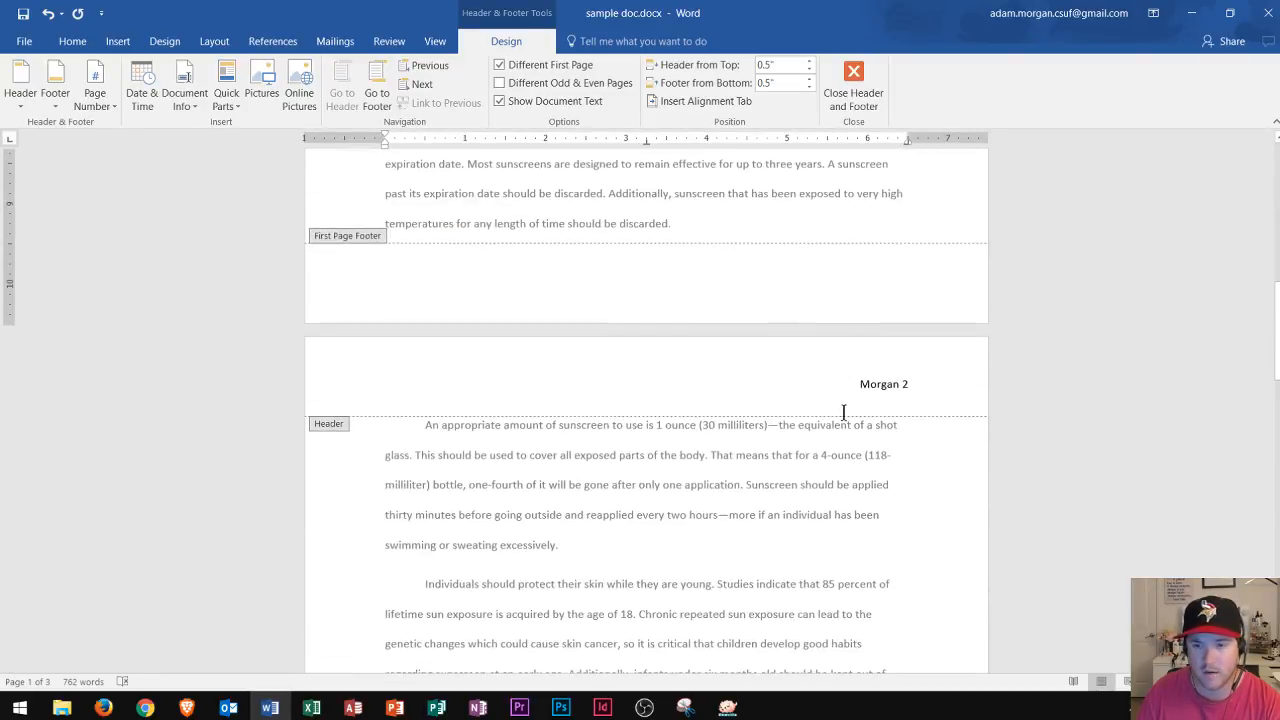
{"action": "scroll", "scroll_direction": "down", "scroll_amount": 3}
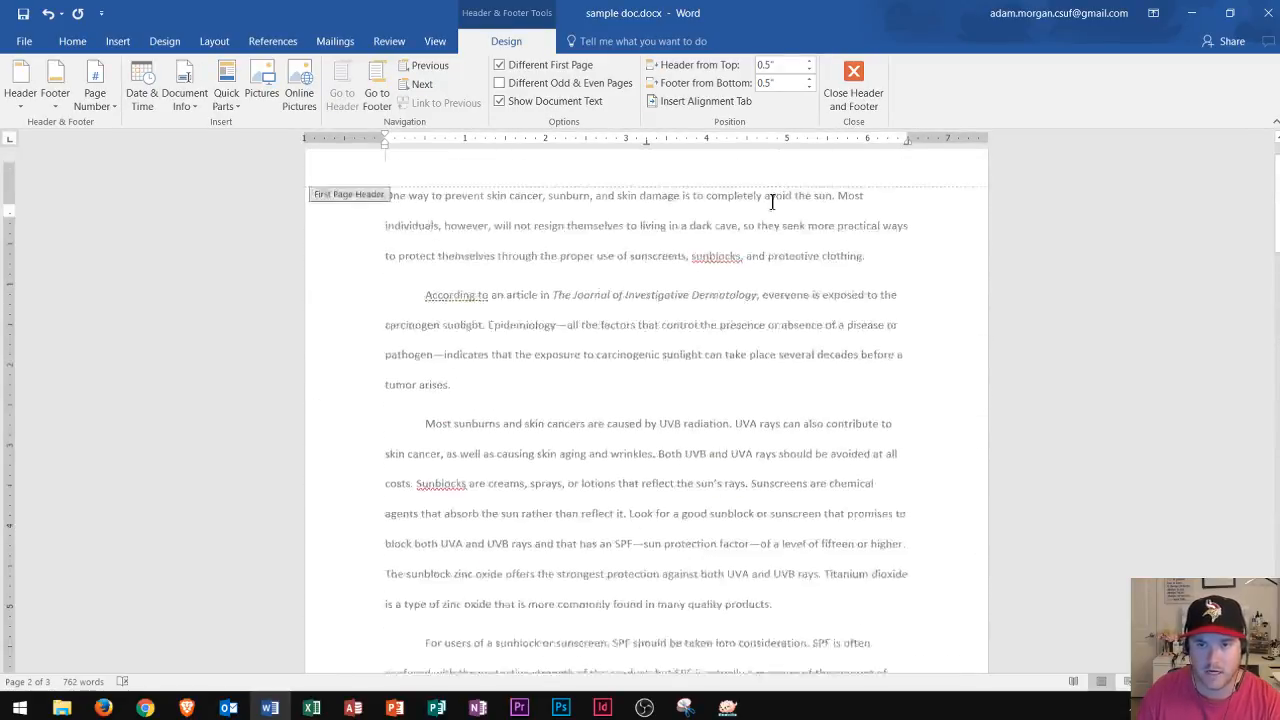
Step: Close header editing and check that page 2 reads 'Morgan 2'
{"action": "left_click", "coordinate": [853, 99]}
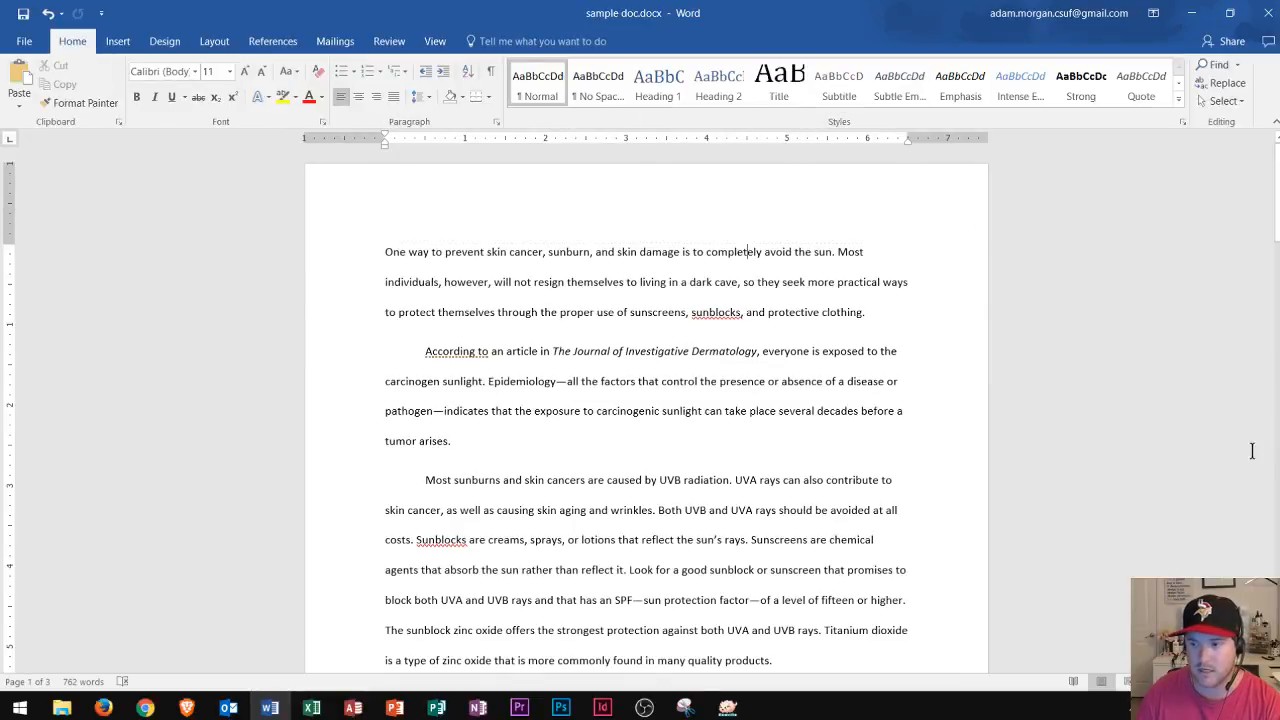
{"action": "mouse_move", "coordinate": [672, 348]}
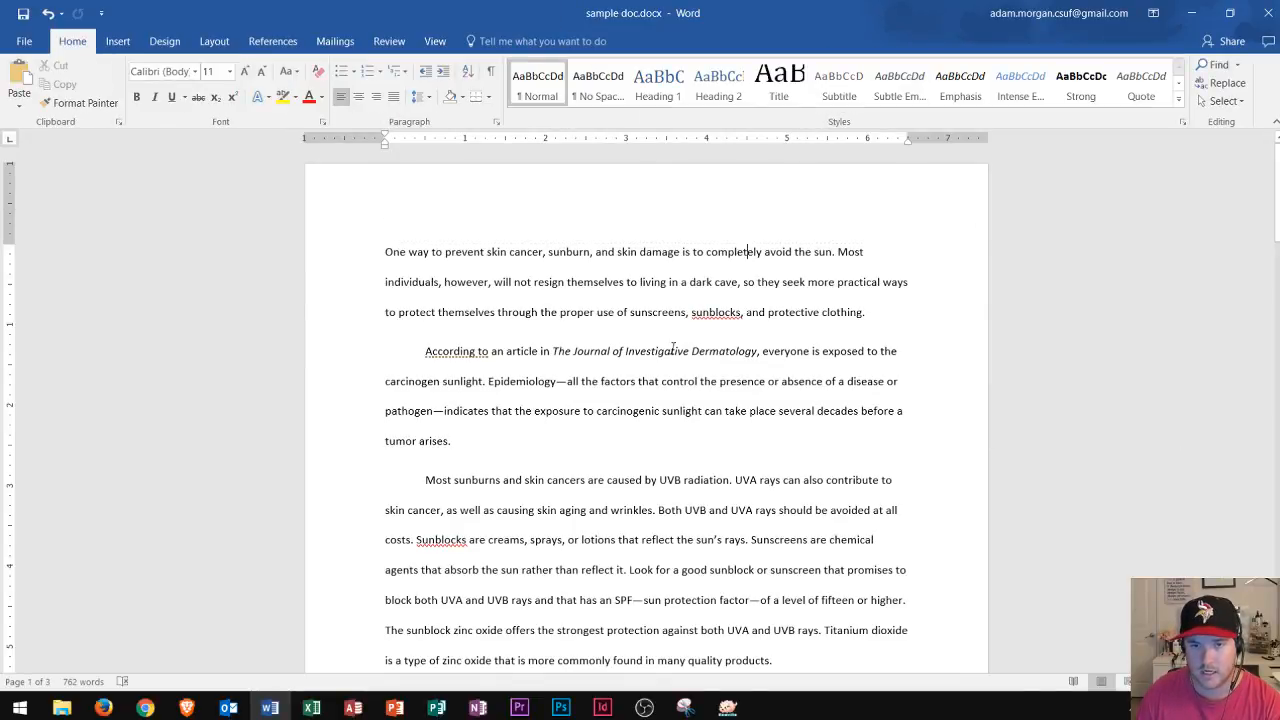
{"action": "scroll", "scroll_direction": "down", "scroll_amount": 3}
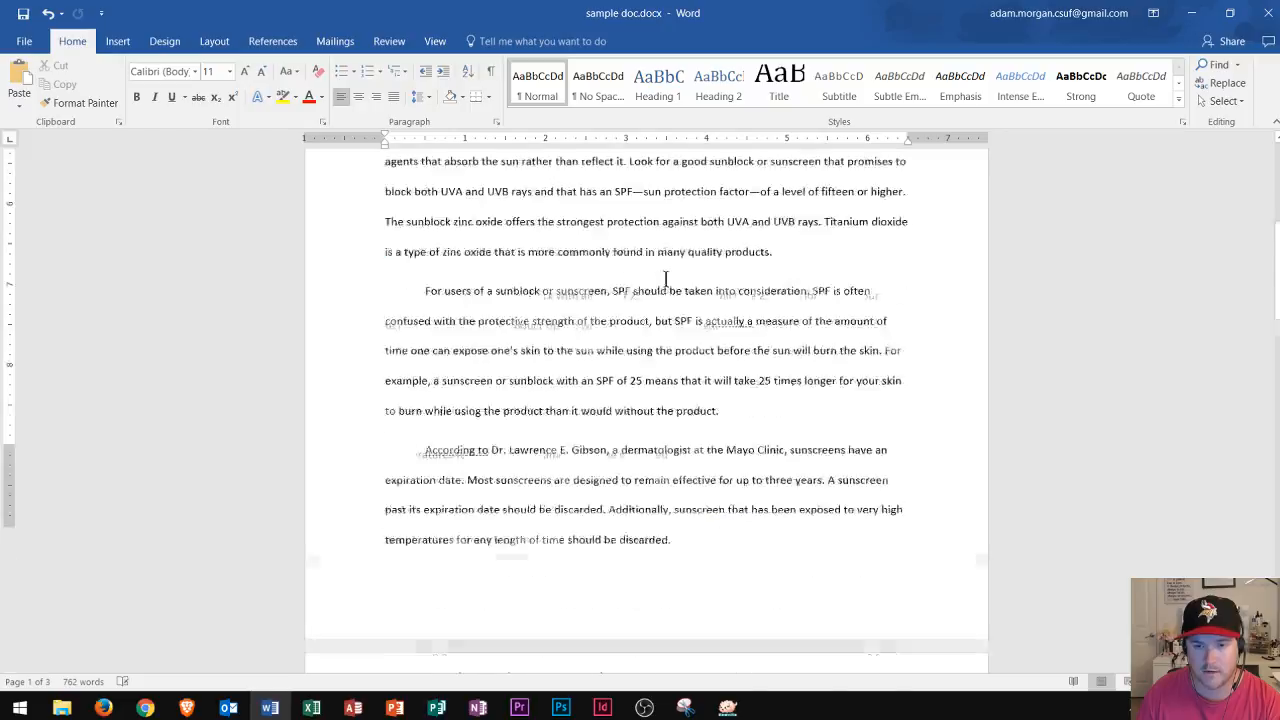
{"action": "scroll", "scroll_direction": "down", "scroll_amount": 3}
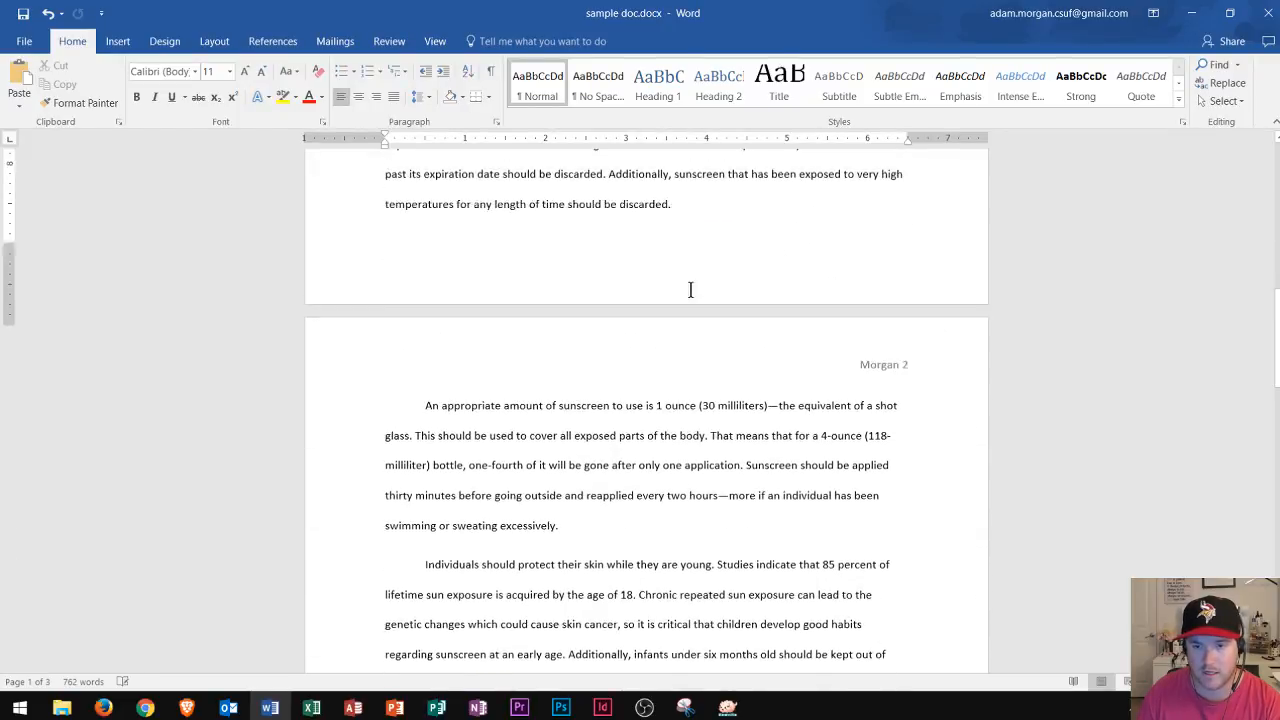